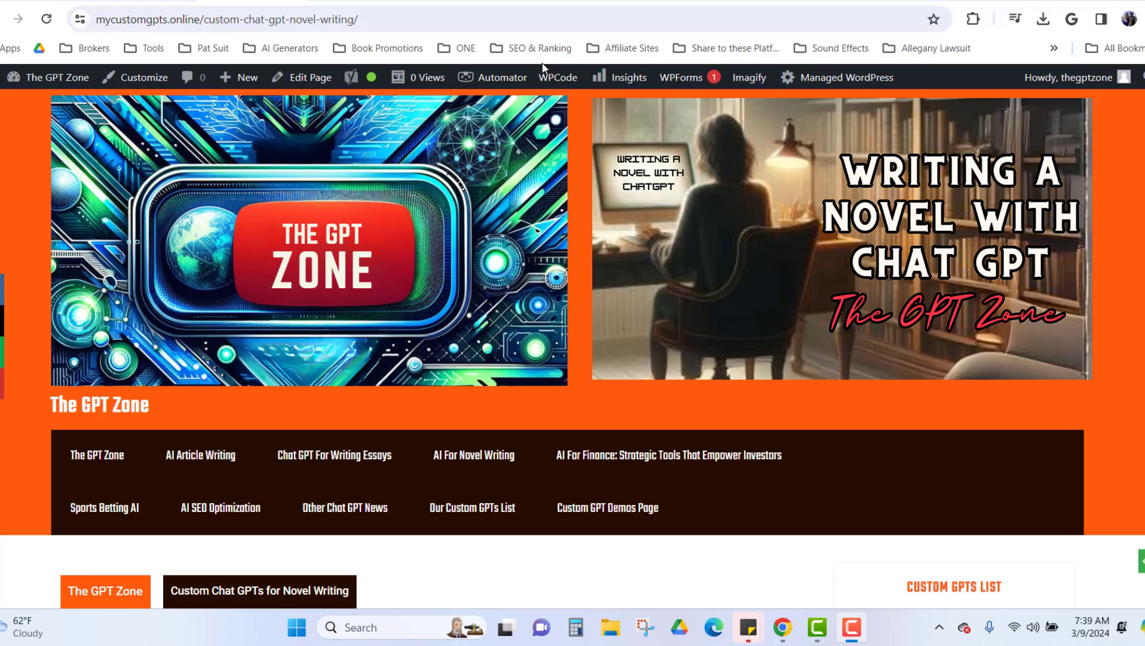
mouse_move(508, 447)
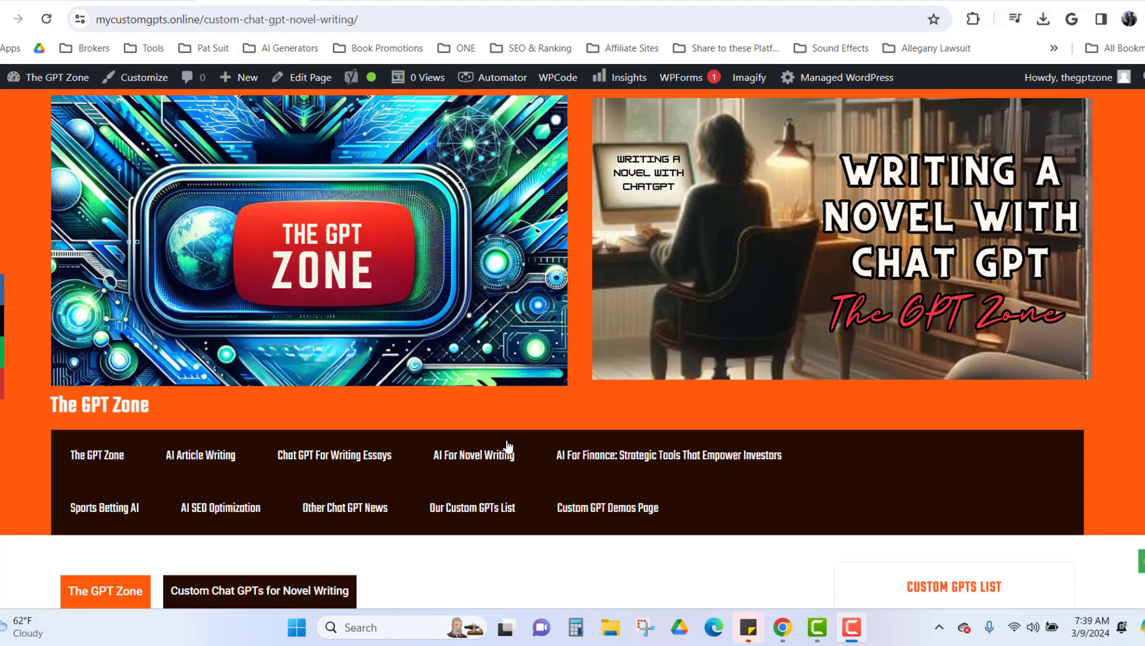
mouse_move(473, 454)
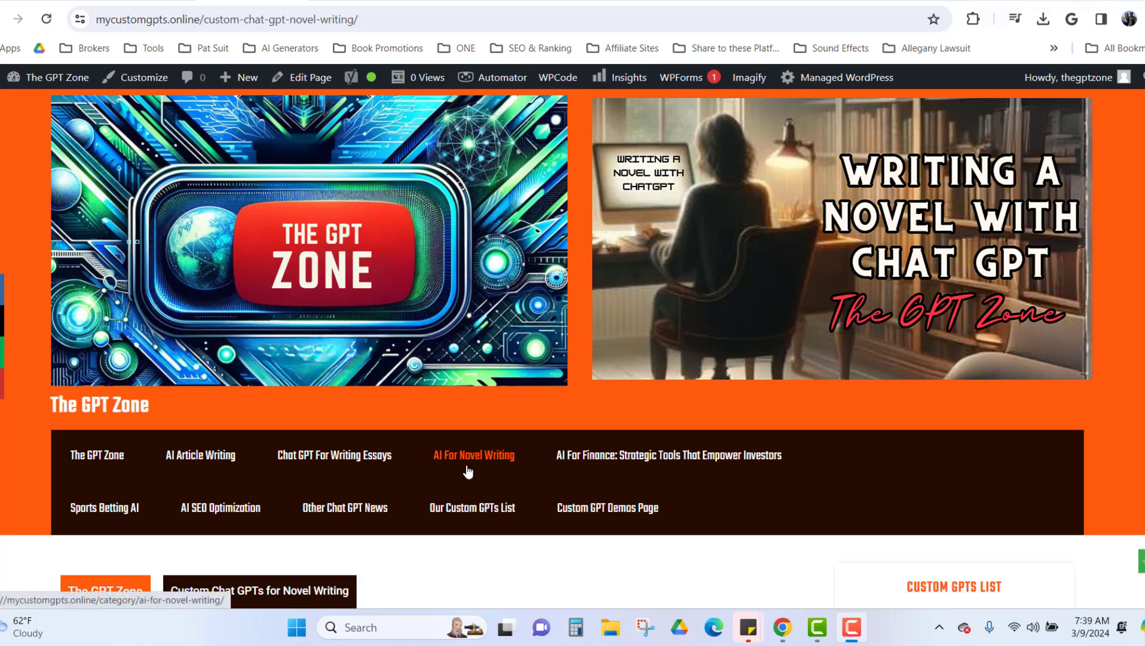
- Browse to the James Patterson & Dan Brown Novel Assistant and choose "Let's Start a New Novel"
scroll(down, 3)
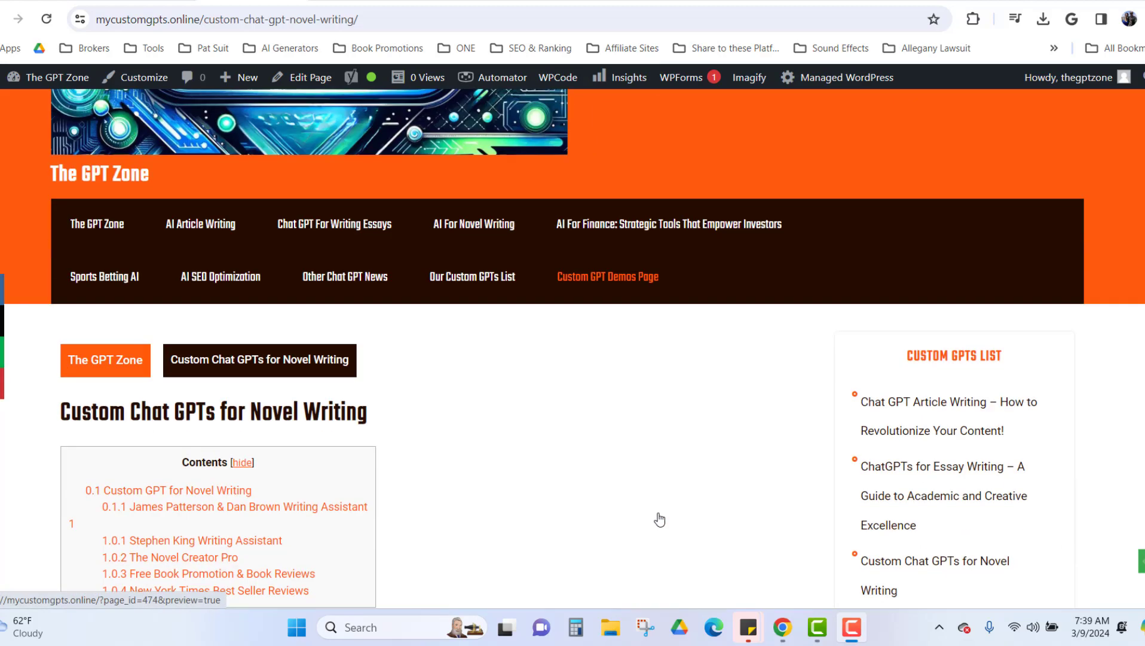
scroll(down, 3)
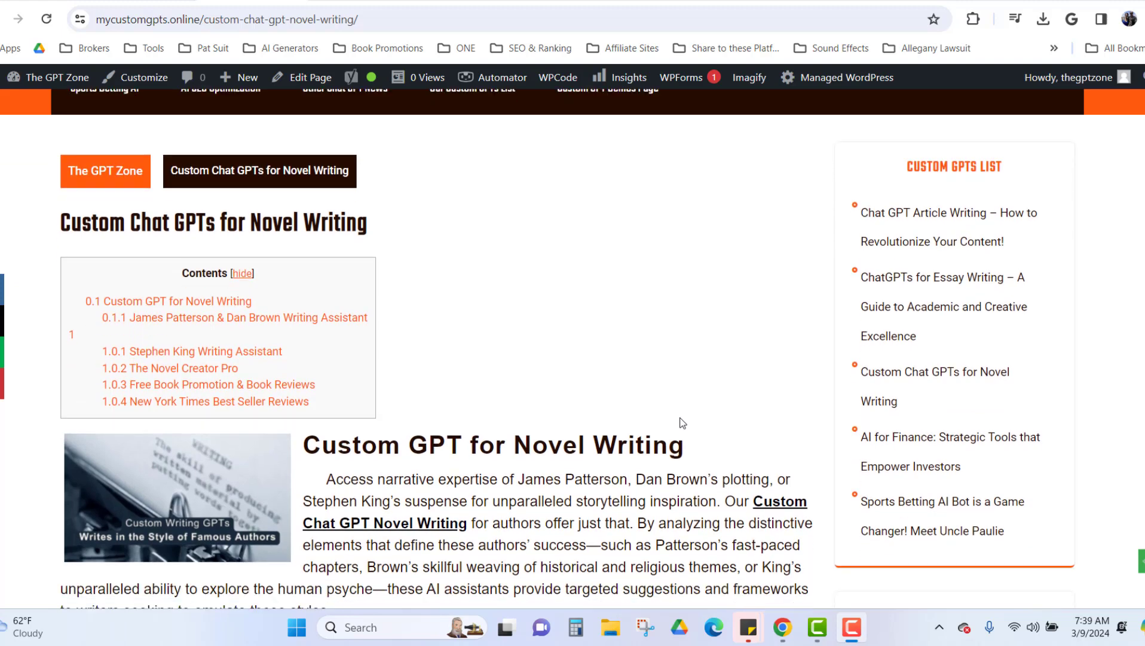
scroll(down, 3)
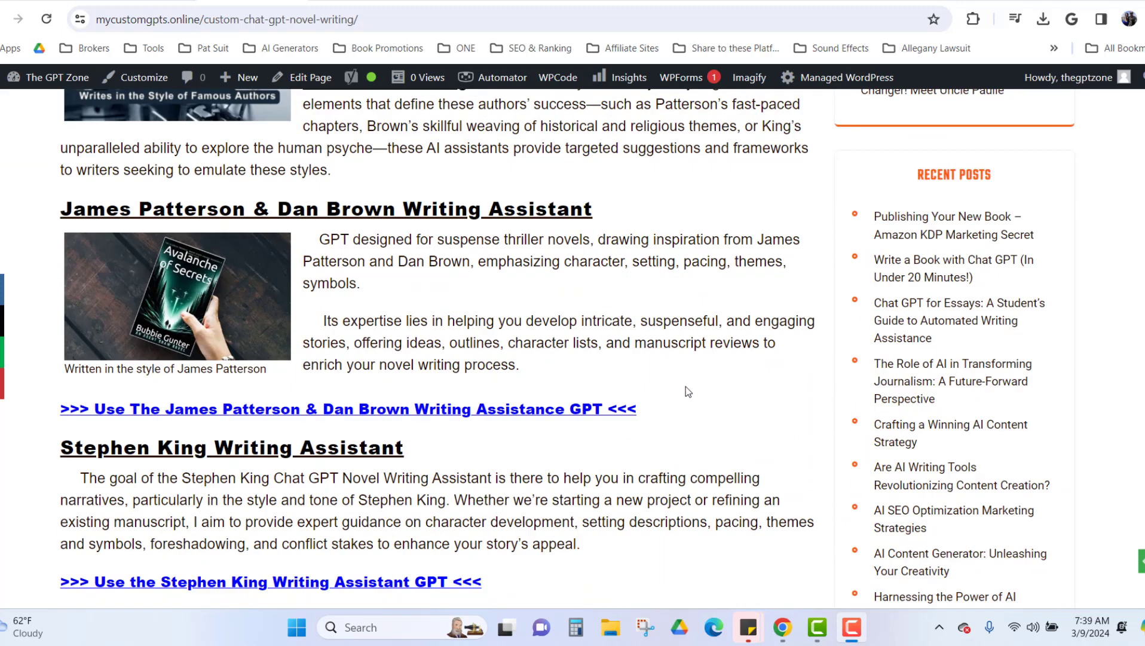
mouse_move(707, 388)
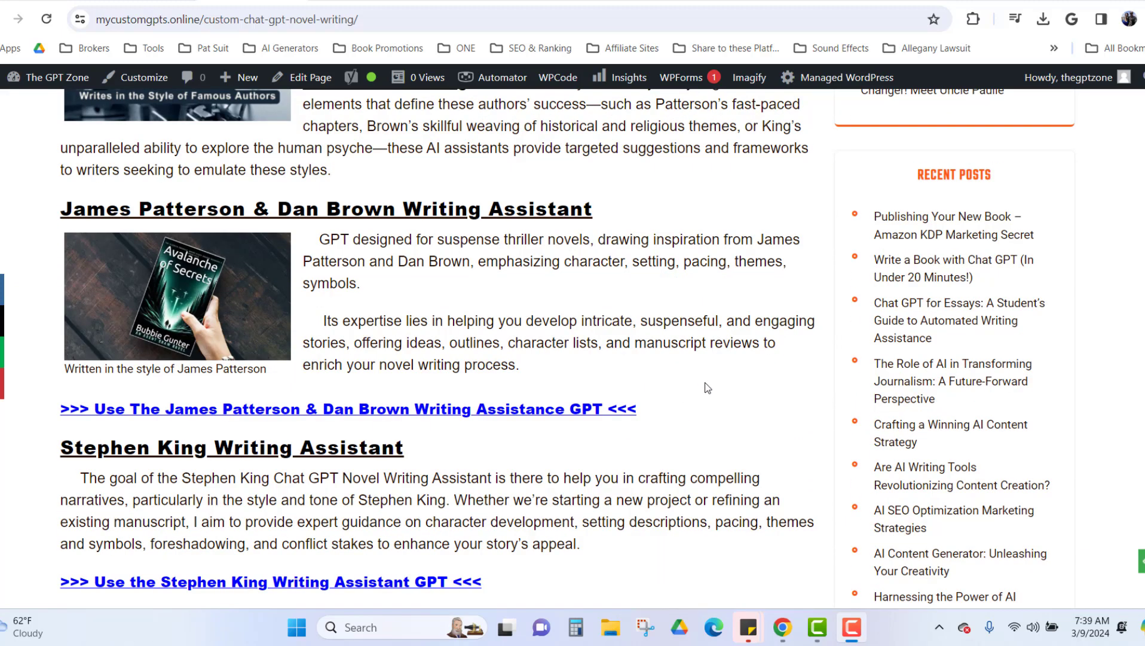
mouse_move(720, 365)
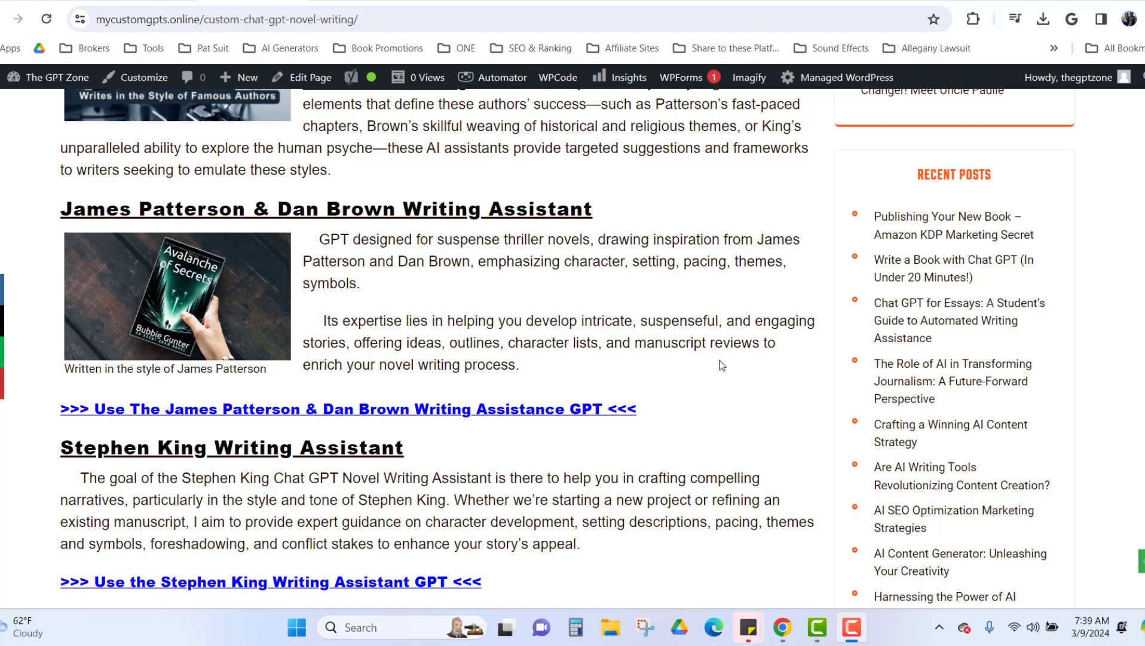
mouse_move(578, 281)
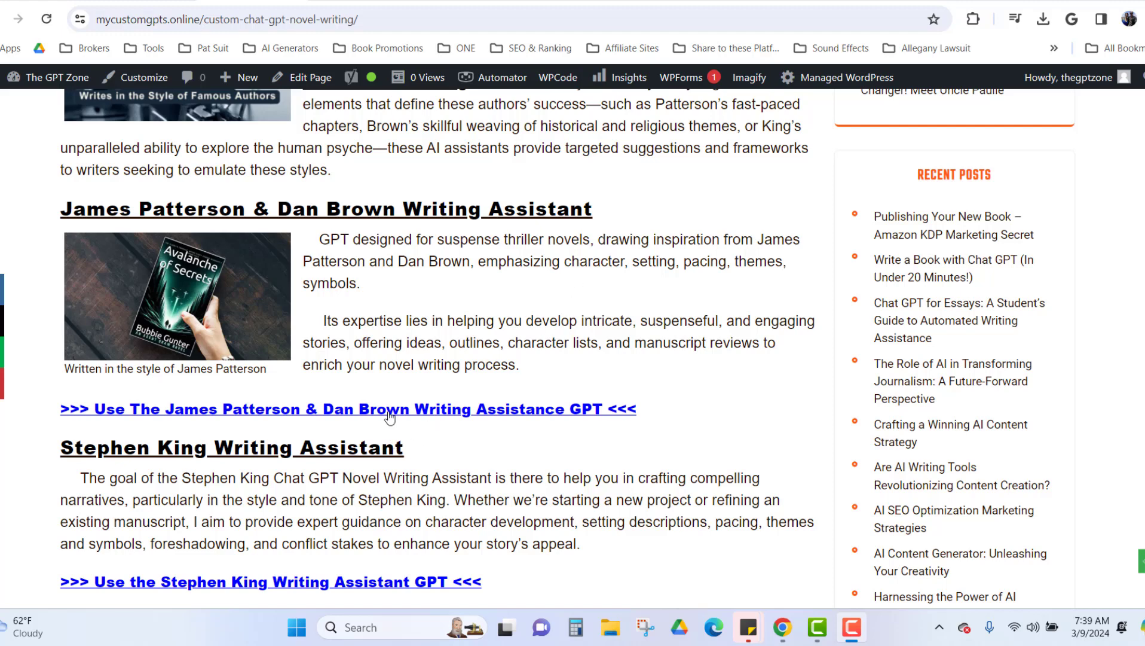
scroll(down, 3)
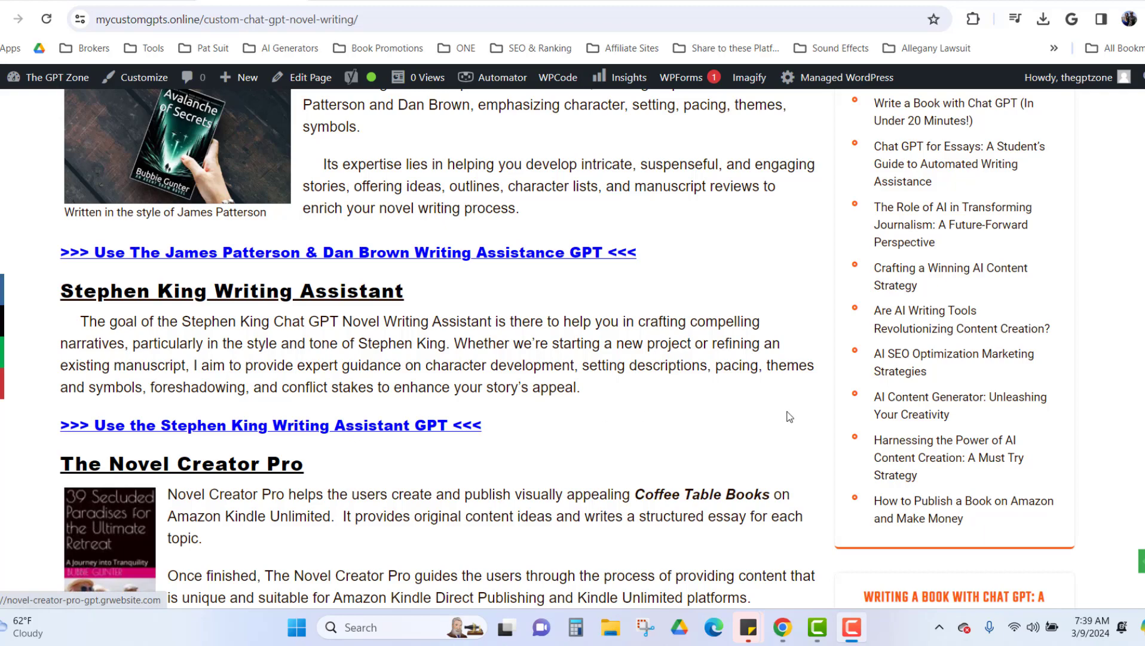
scroll(down, 3)
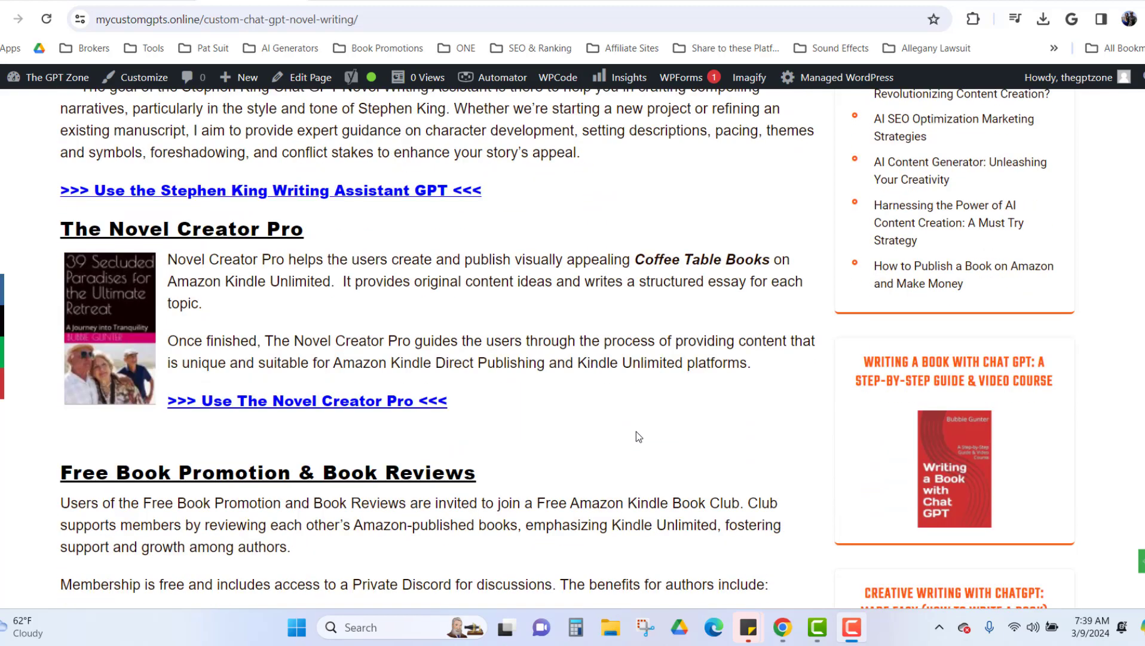
mouse_move(641, 433)
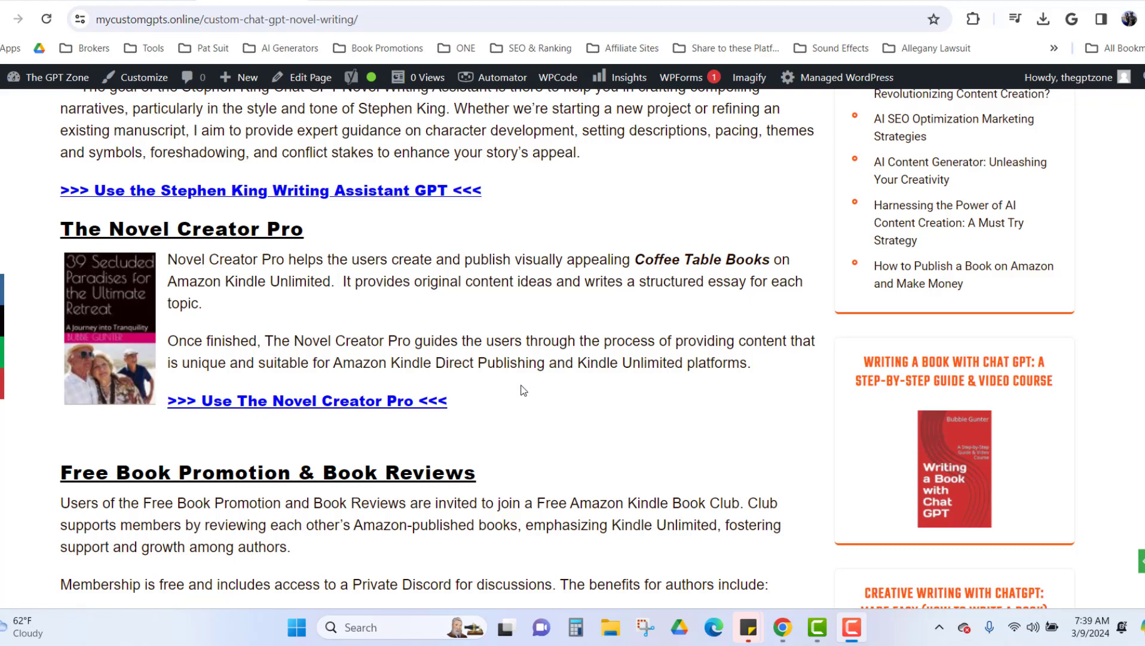
mouse_move(531, 407)
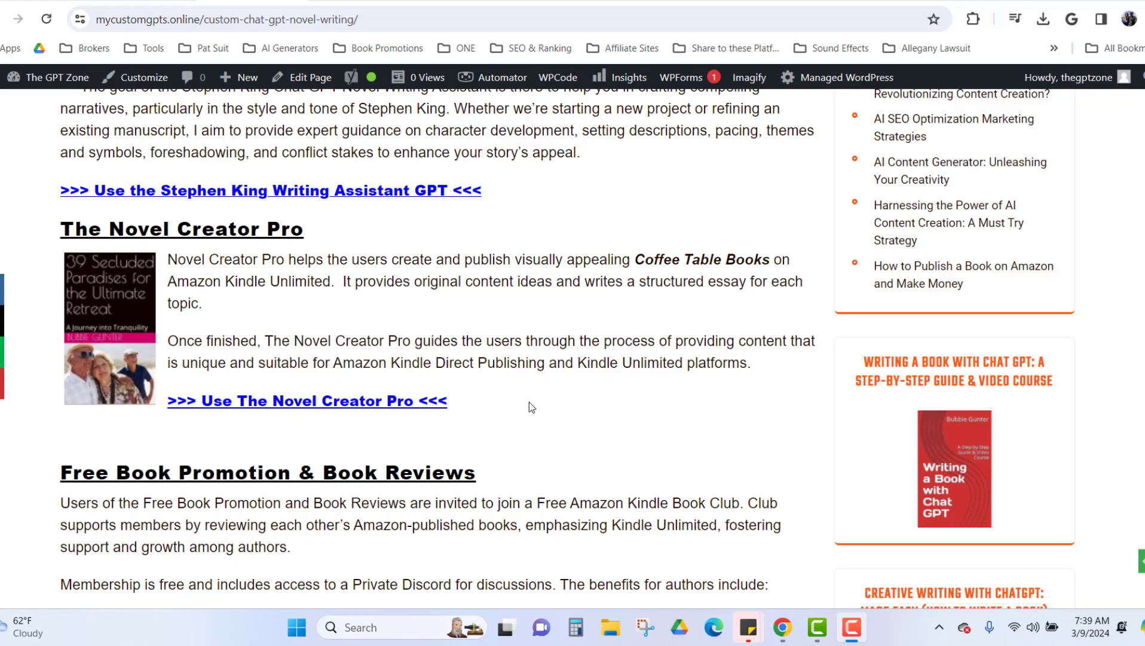
scroll(down, 3)
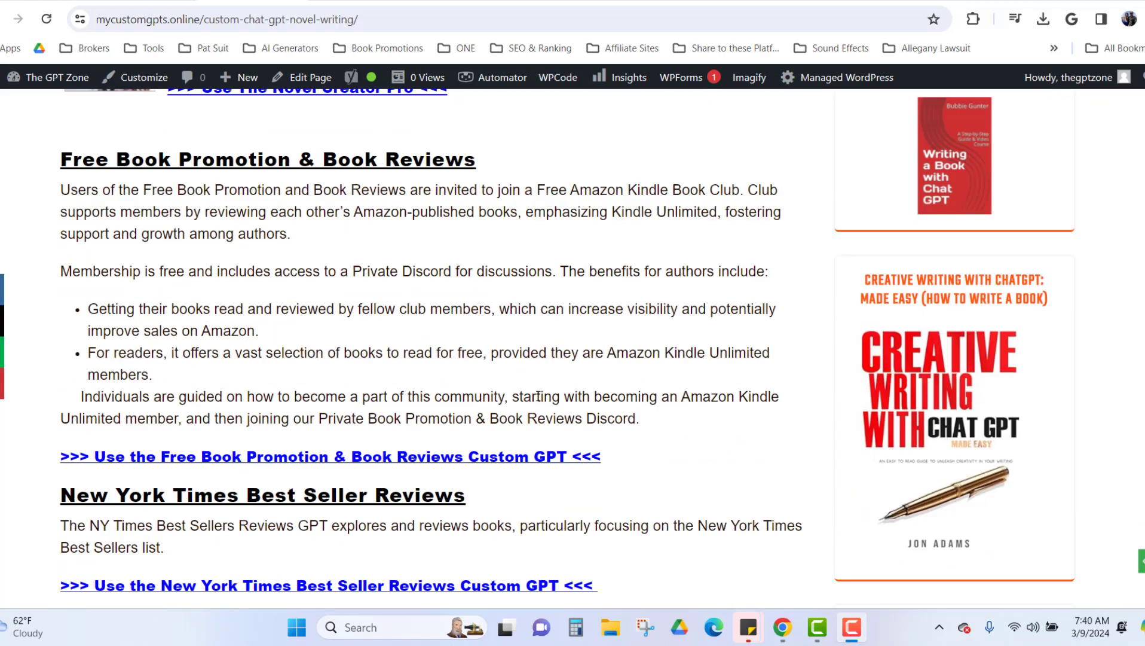
mouse_move(365, 480)
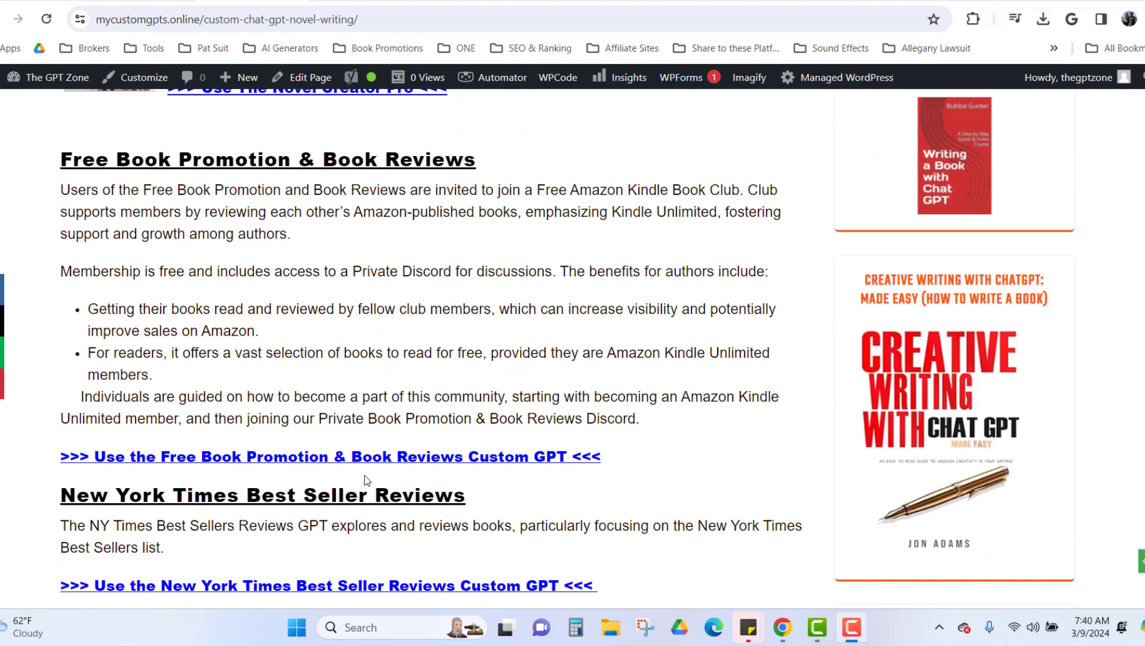
mouse_move(374, 466)
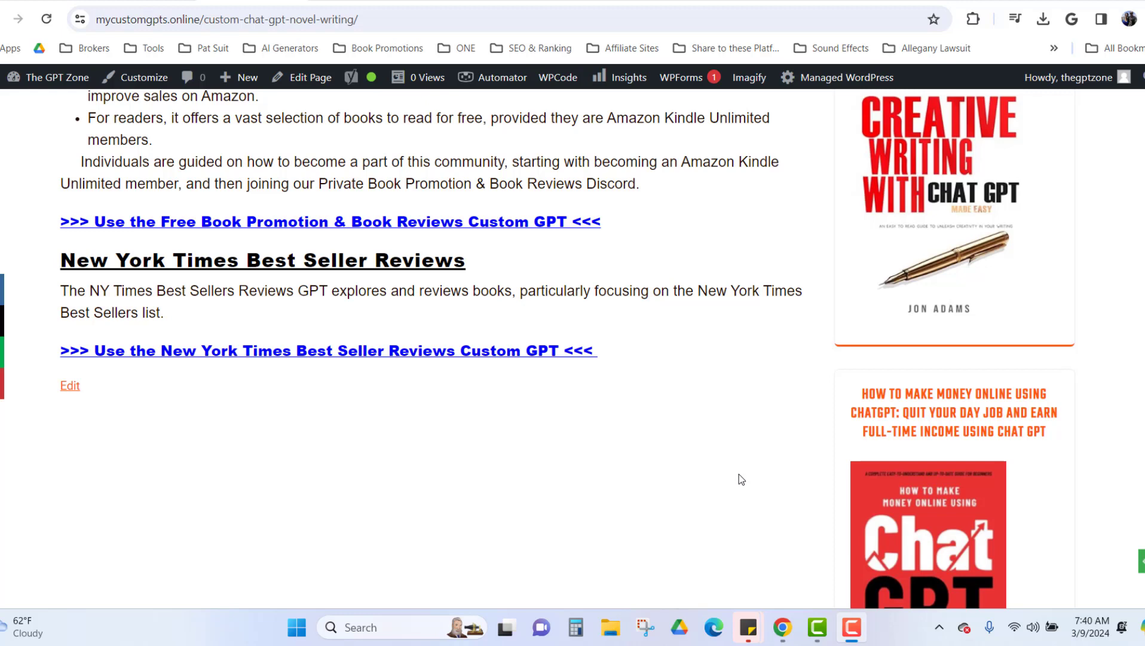
mouse_move(706, 474)
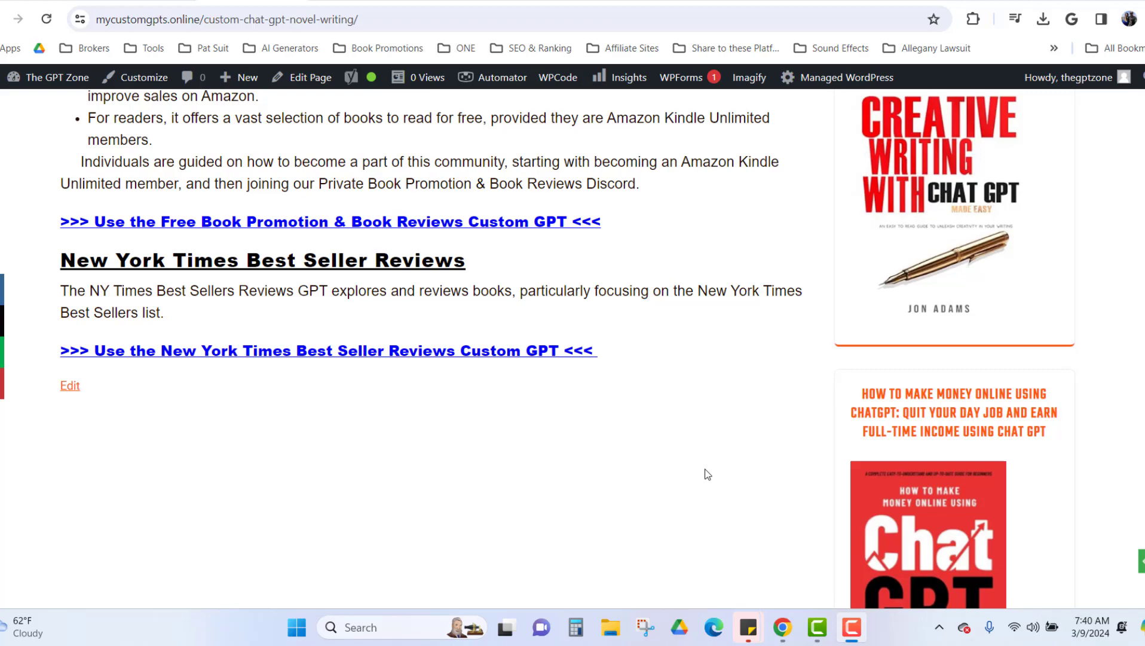
mouse_move(719, 407)
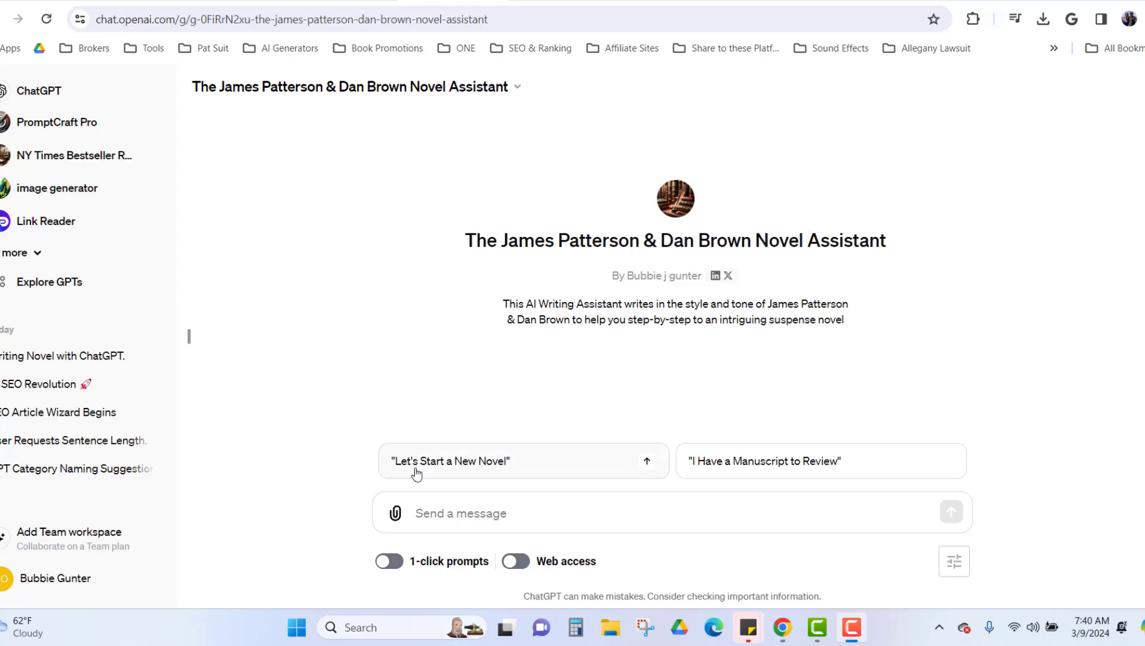
mouse_move(740, 469)
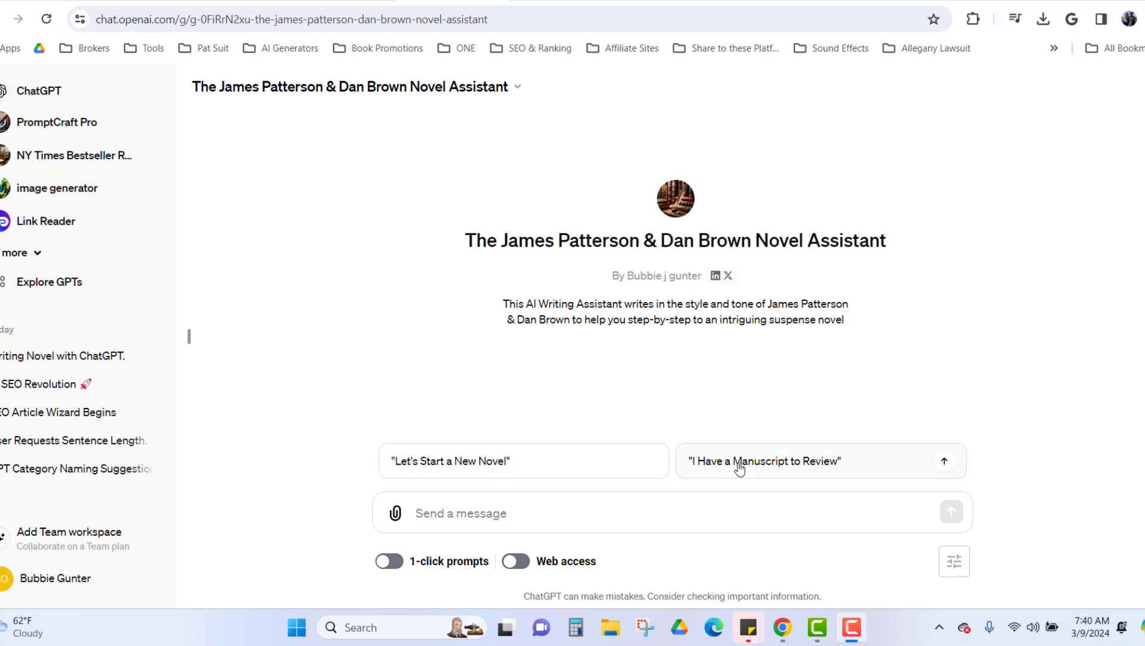
click(522, 461)
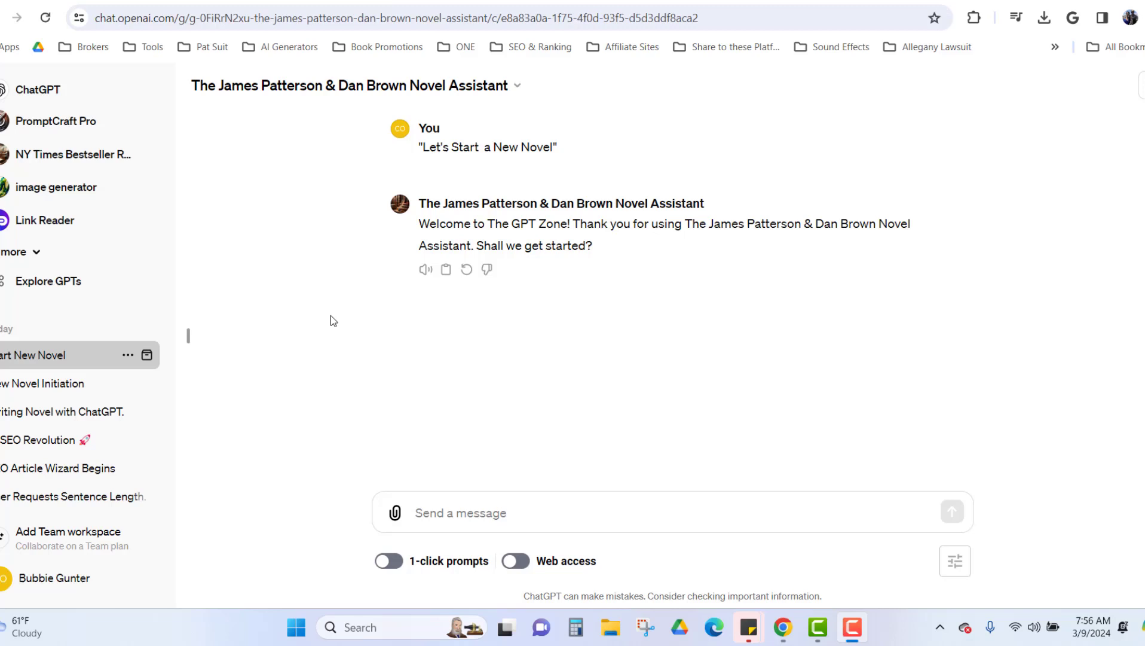
mouse_move(518, 511)
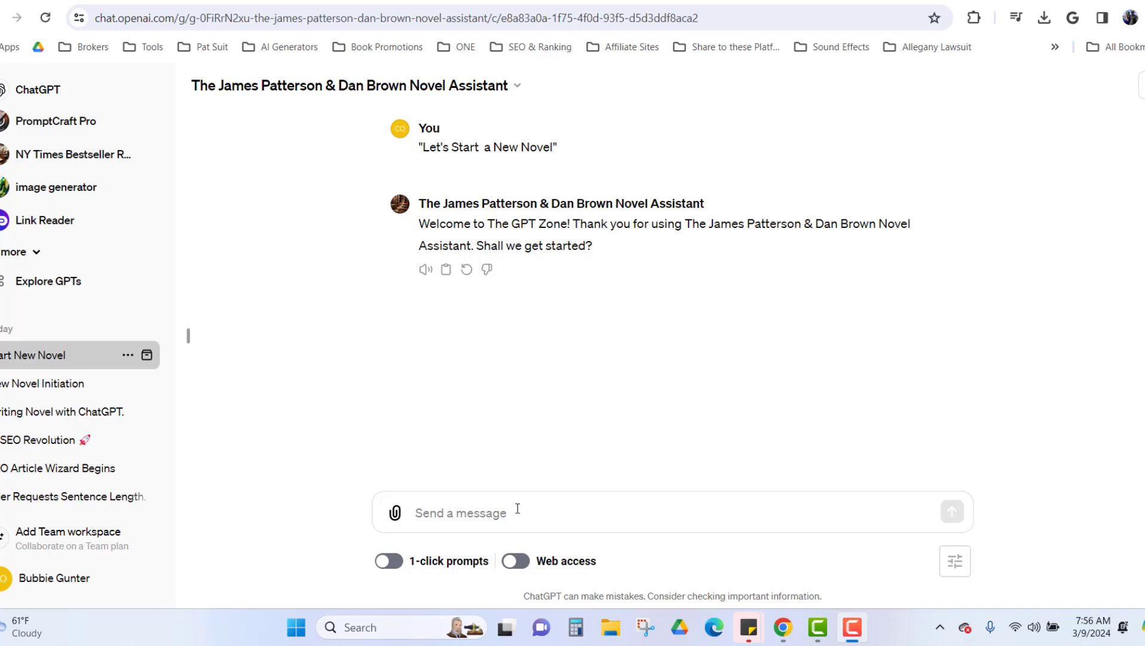
- Answer the assistant with "yes" and the name "Bubbie" to get five novel ideas
text(yes)
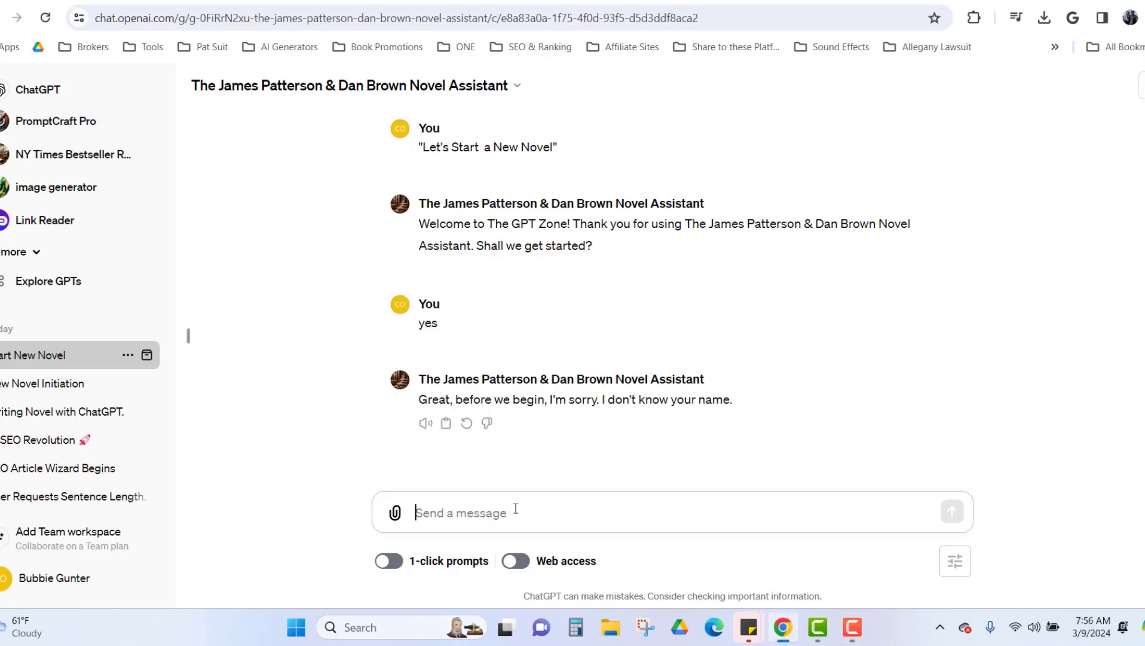
text(Bubbie)
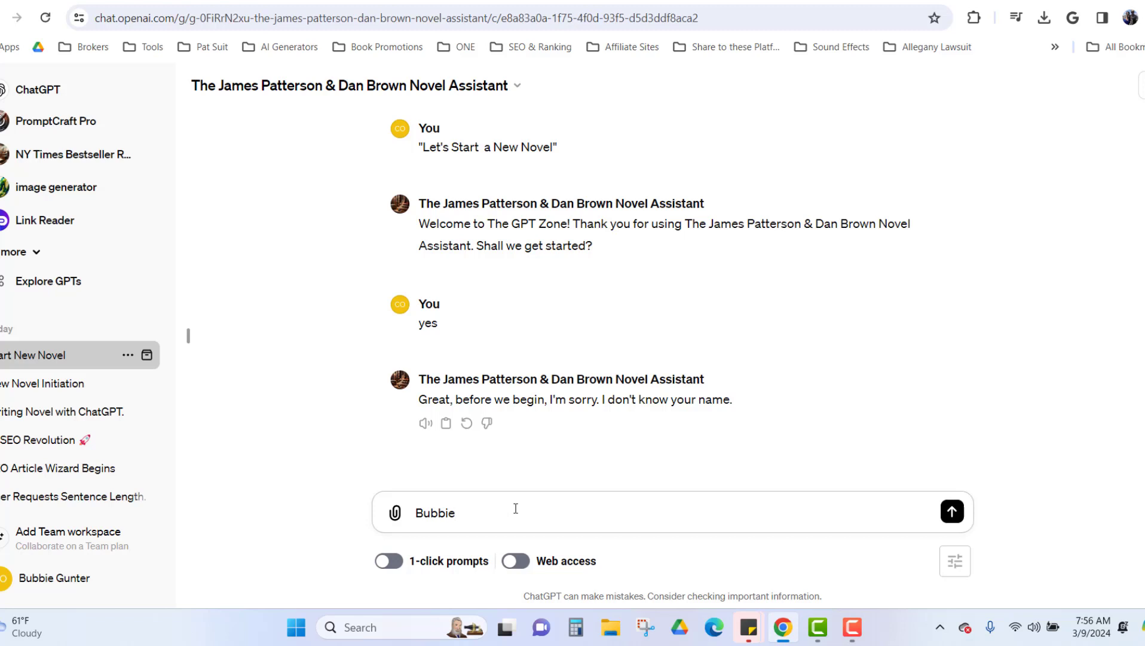
click(952, 511)
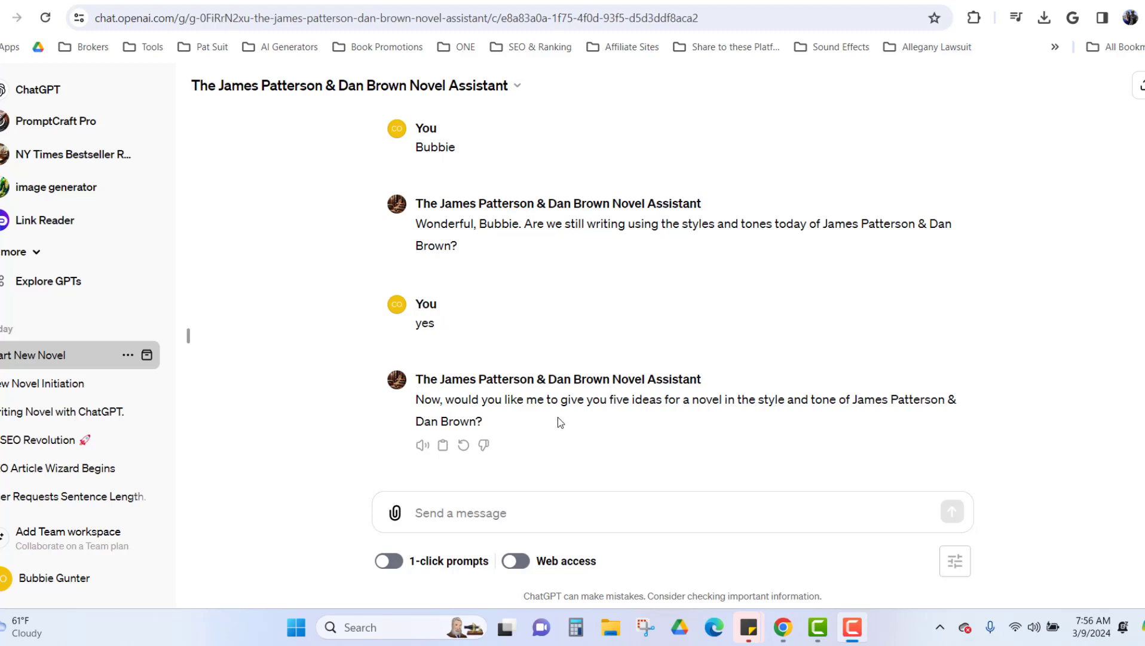
mouse_move(653, 423)
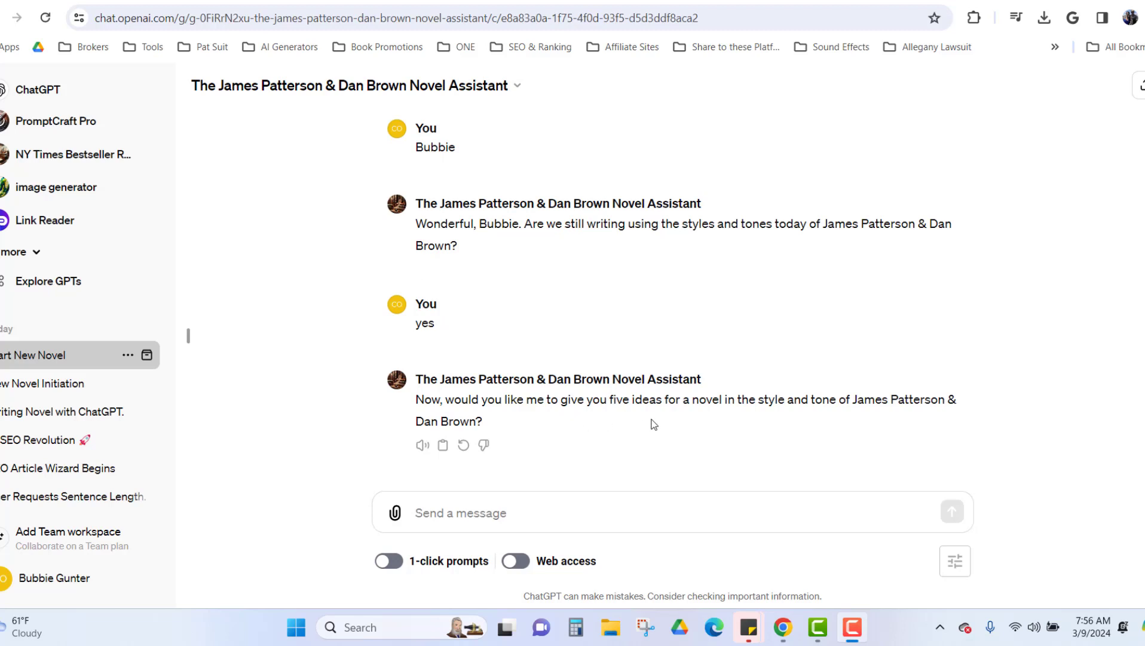
mouse_move(794, 419)
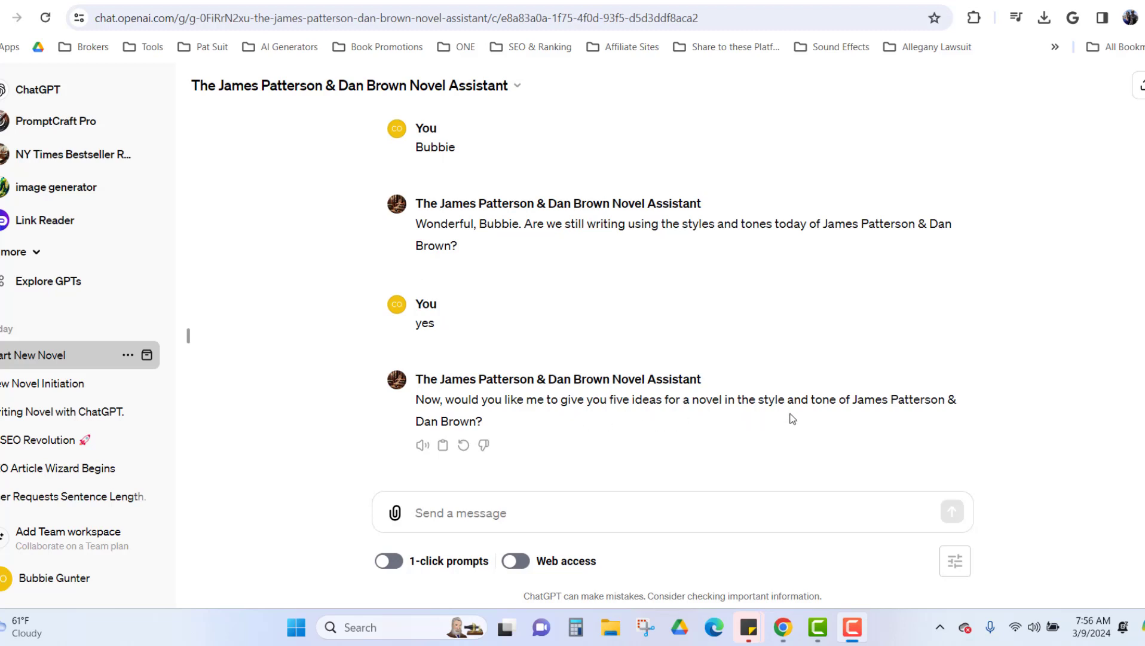
mouse_move(505, 434)
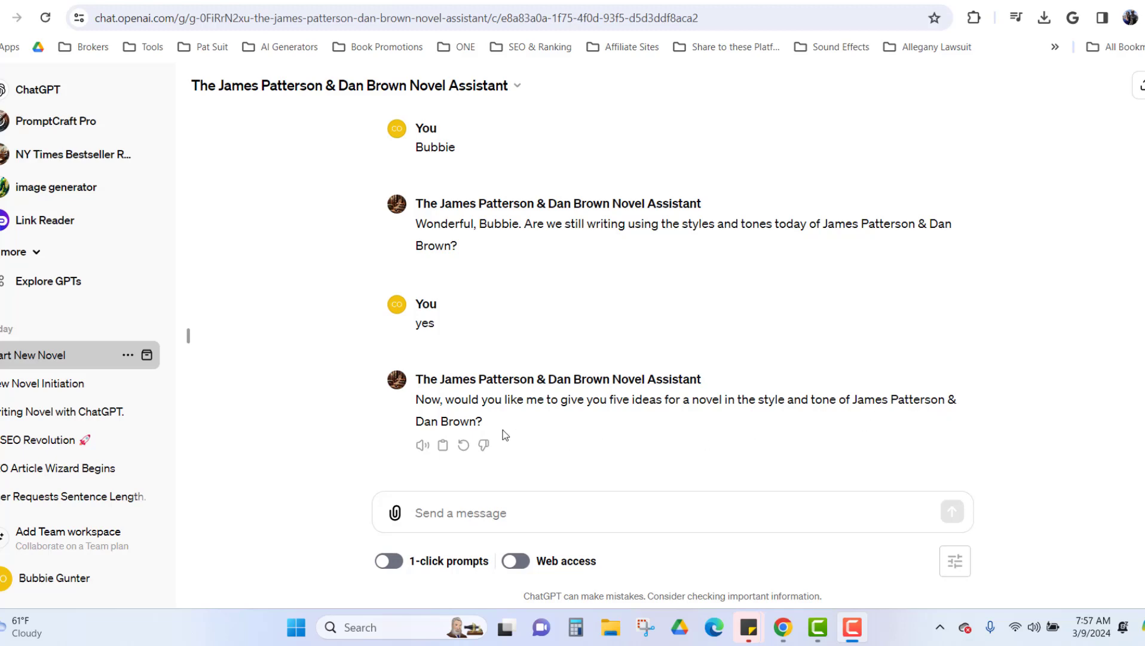
click(541, 512)
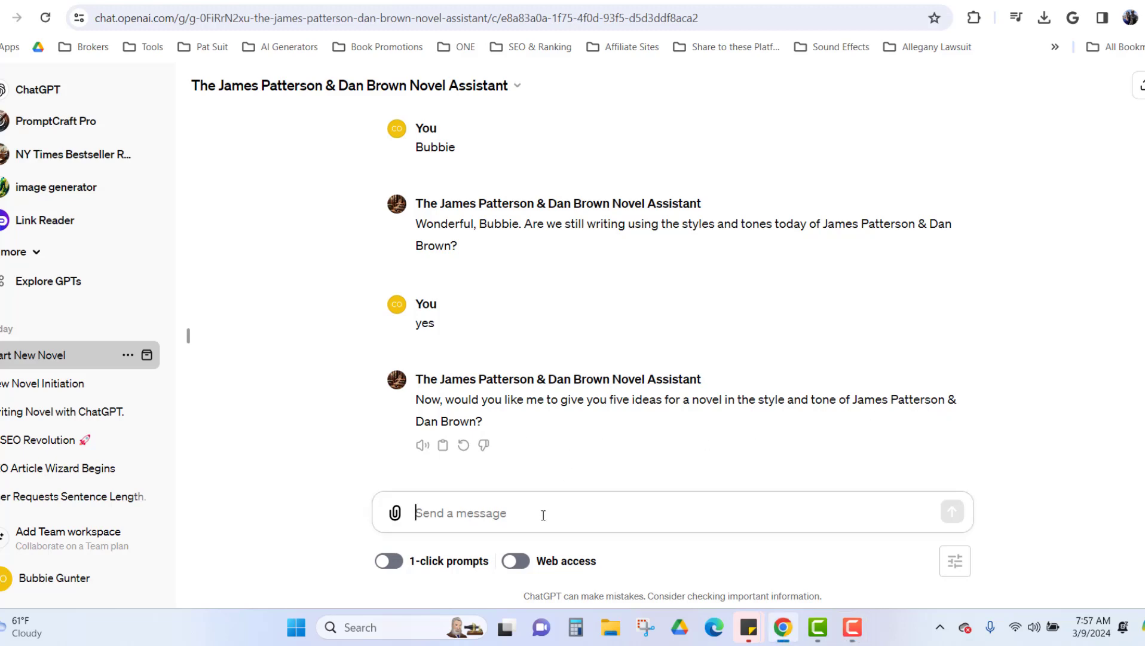
scroll(down, 3)
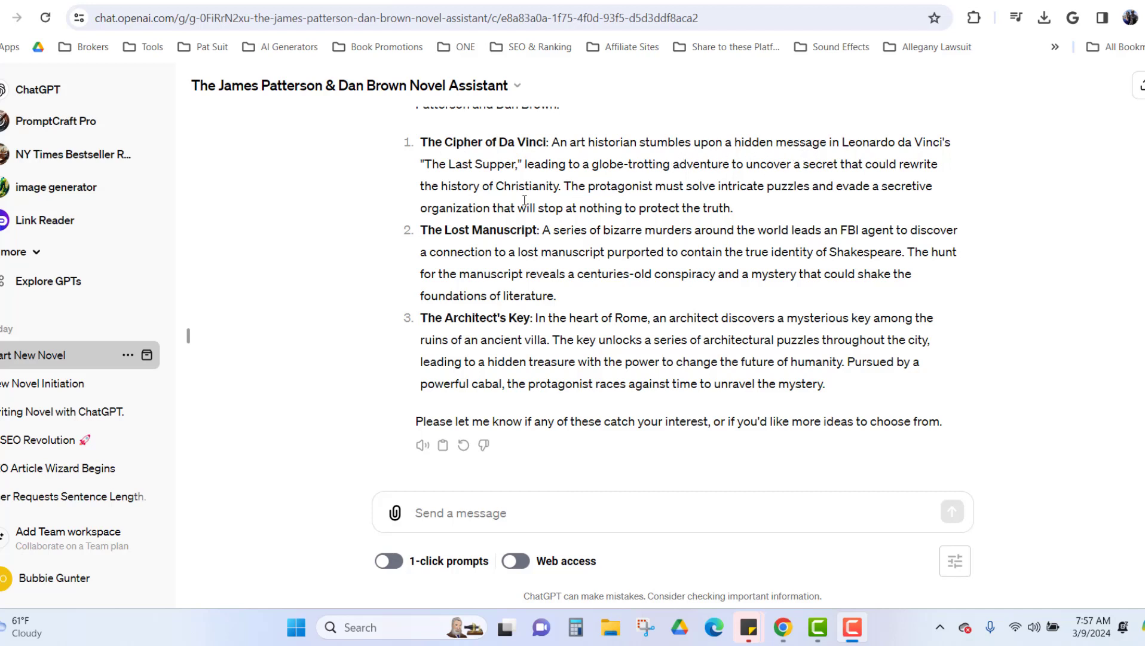
mouse_move(621, 187)
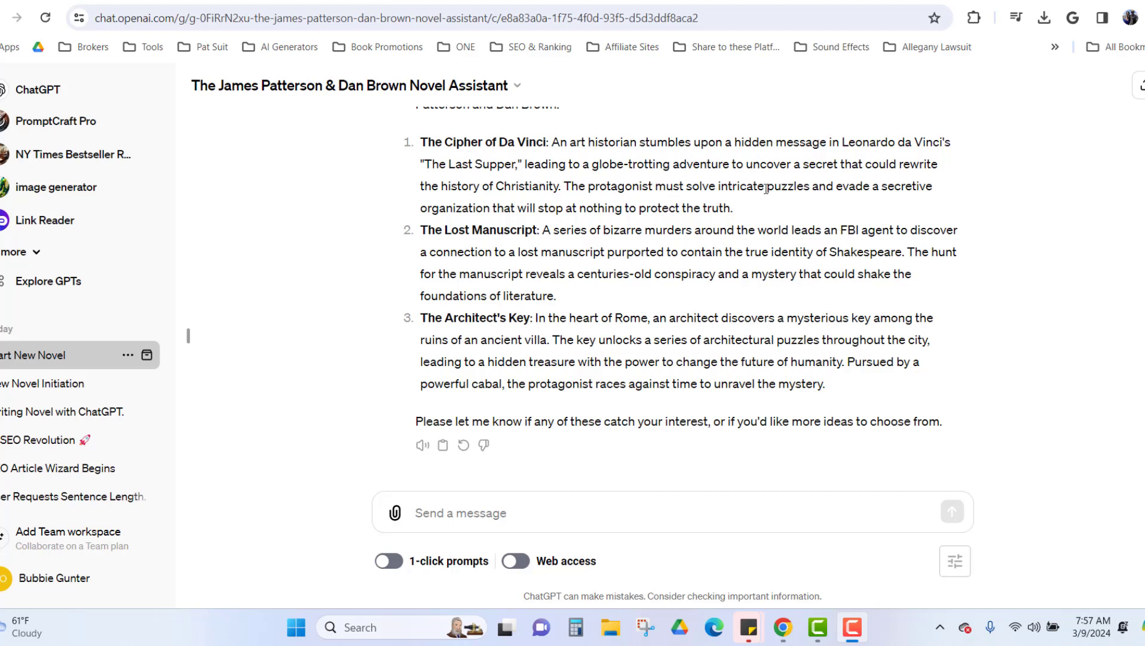
mouse_move(486, 209)
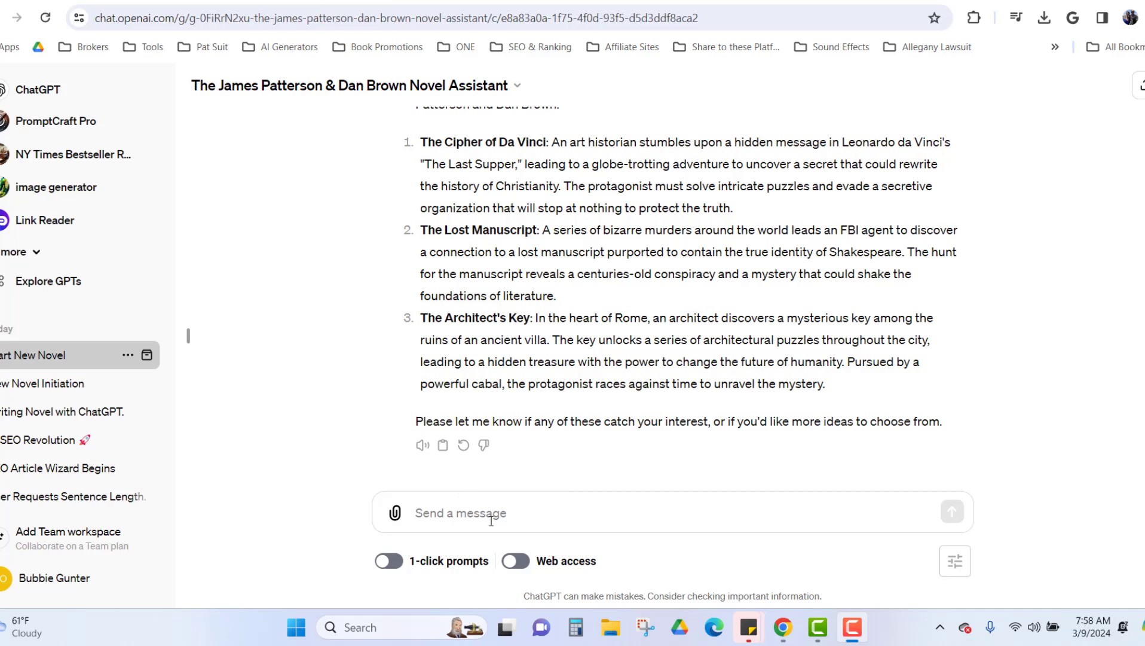
- Ask the assistant for five more novel premises with "give me 5 more"
click(512, 511)
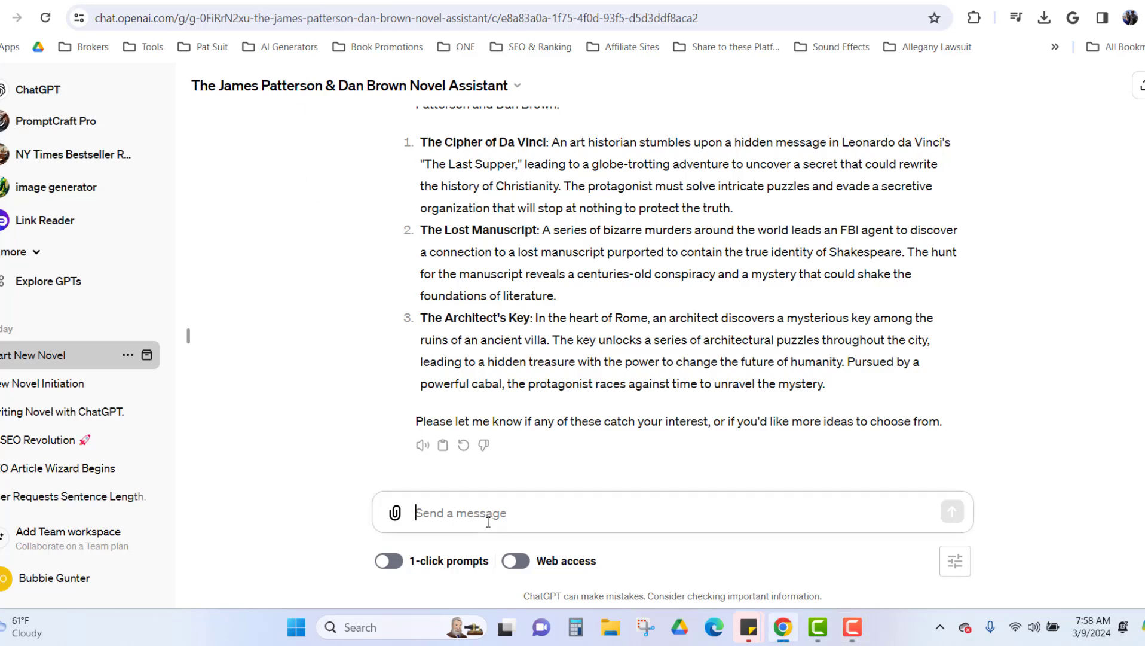
text(give me 5 more)
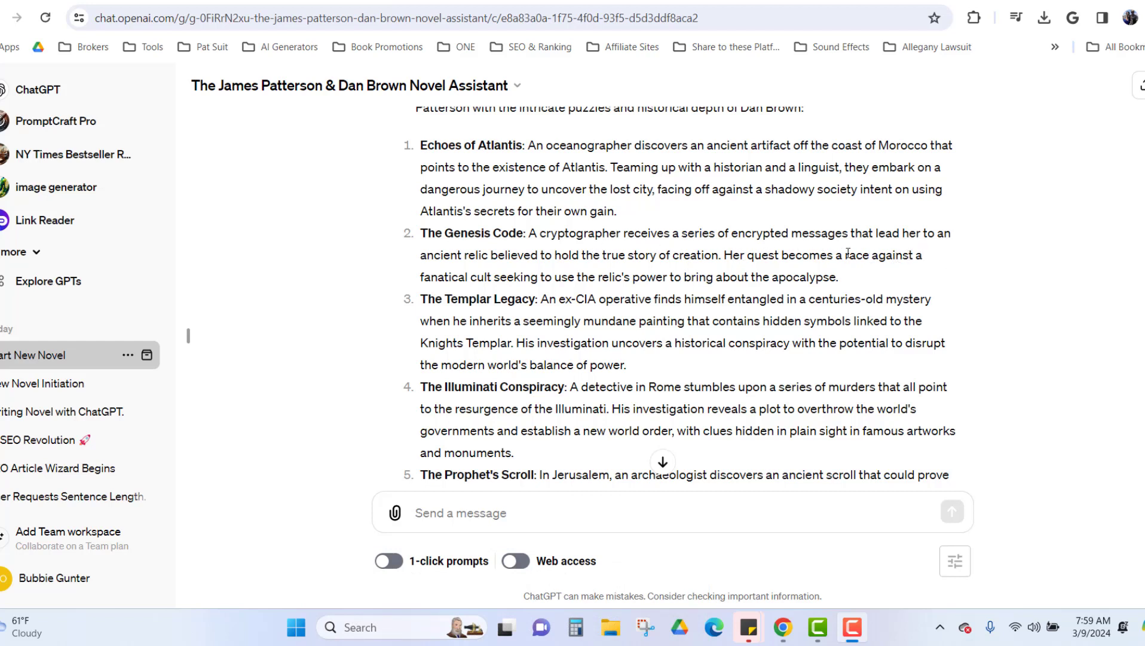
mouse_move(567, 274)
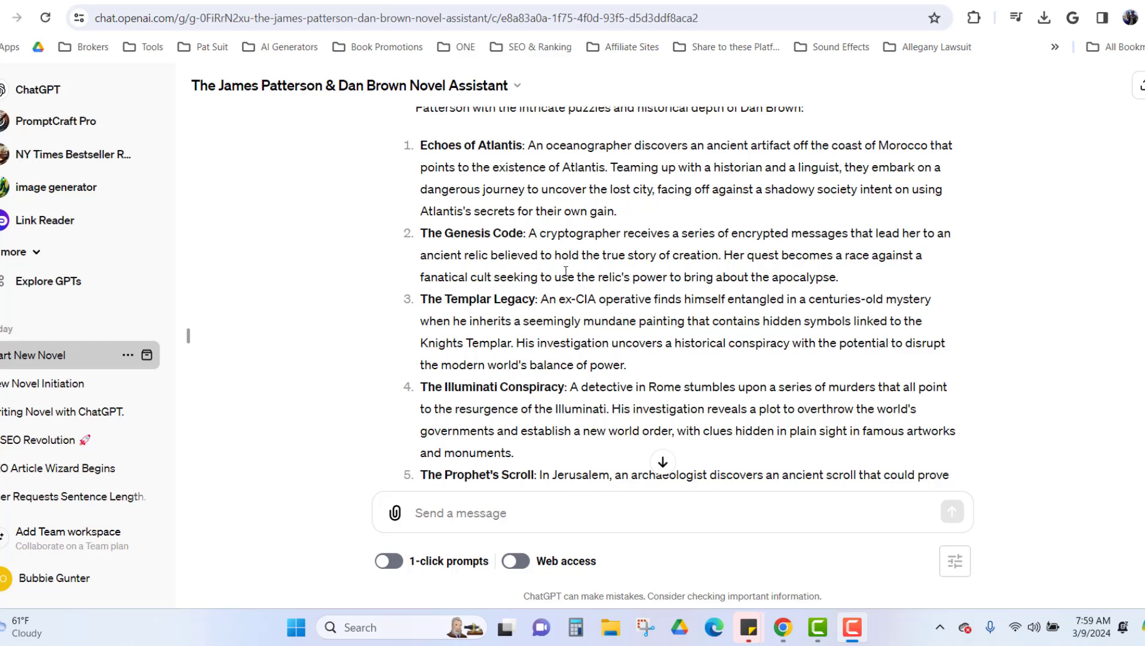
mouse_move(730, 271)
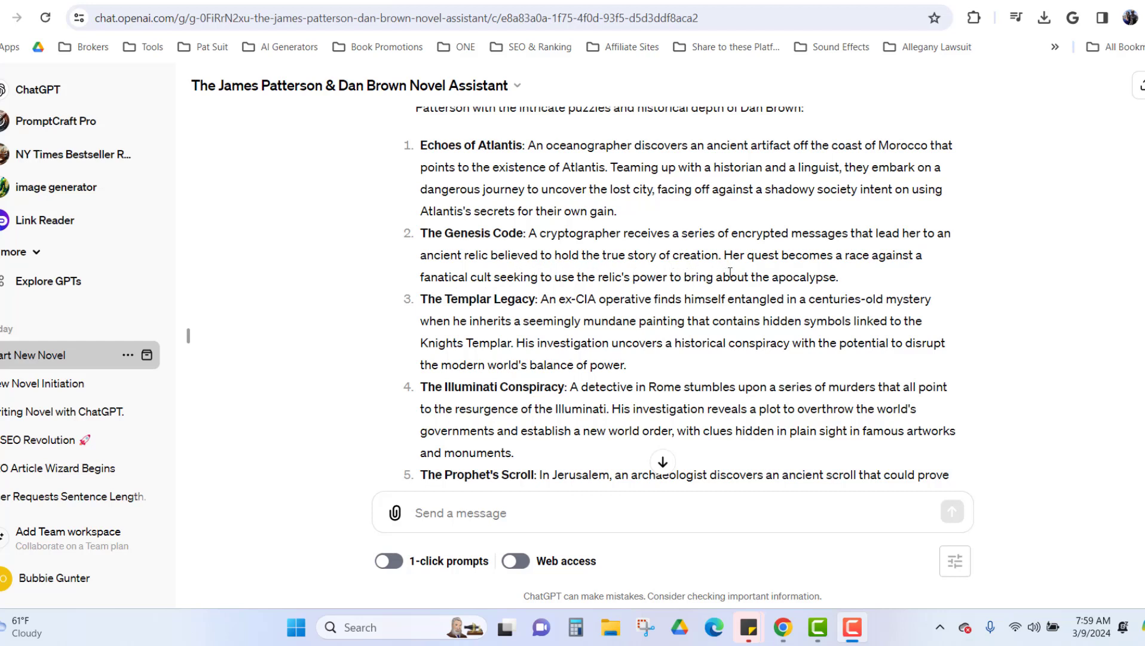
mouse_move(870, 277)
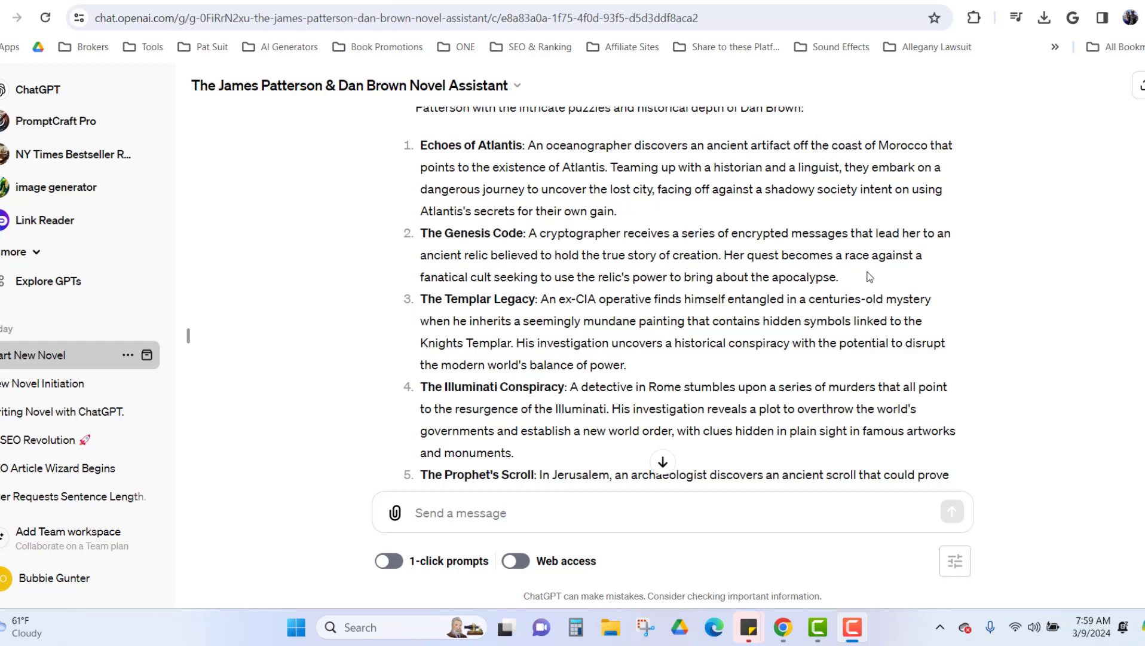
mouse_move(553, 291)
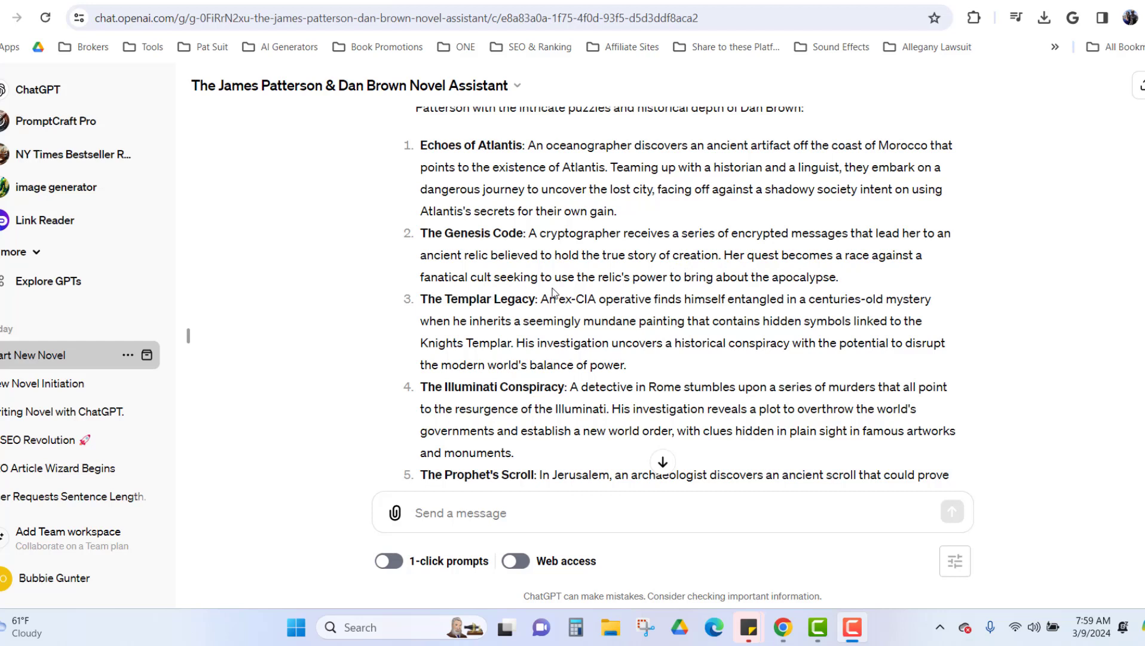
mouse_move(703, 296)
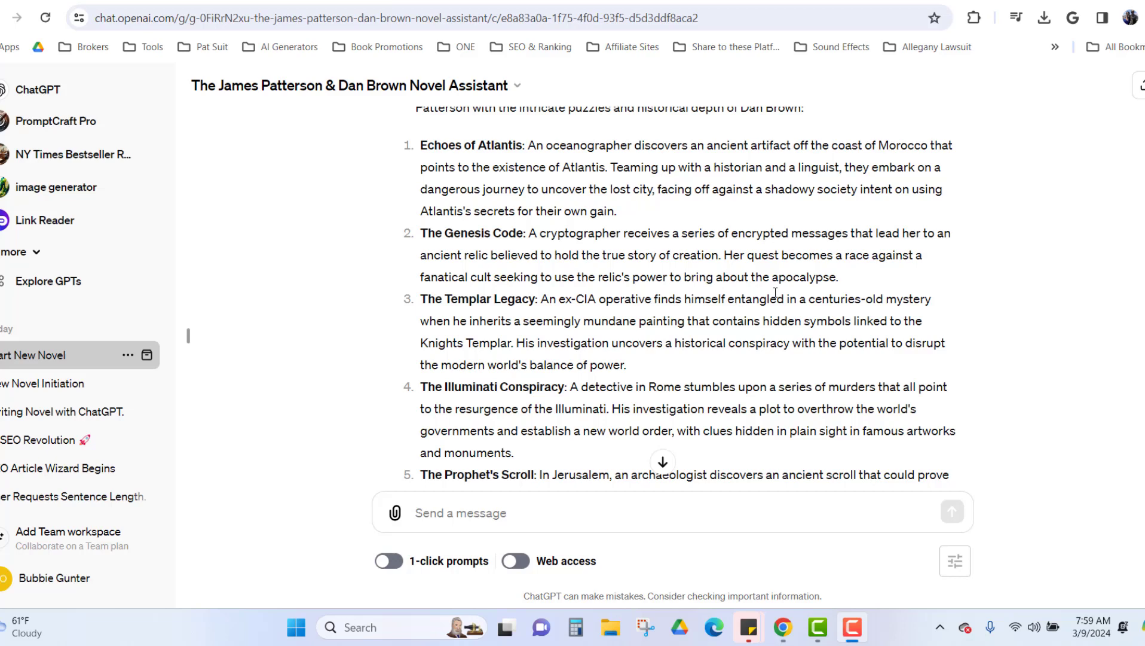
mouse_move(584, 336)
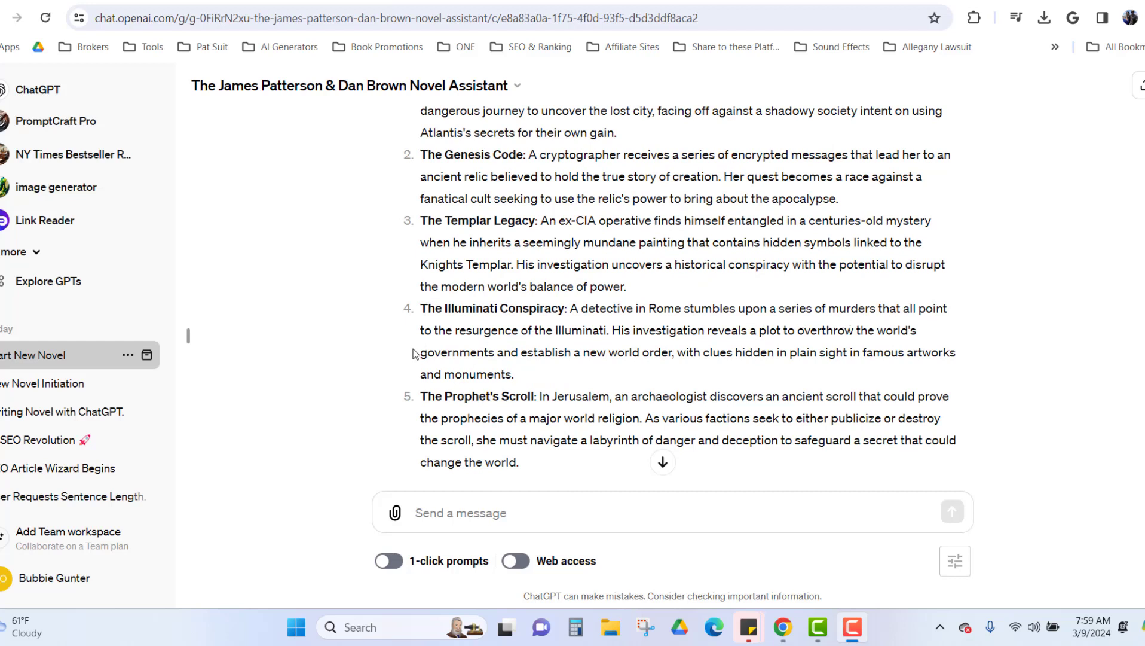
mouse_move(569, 346)
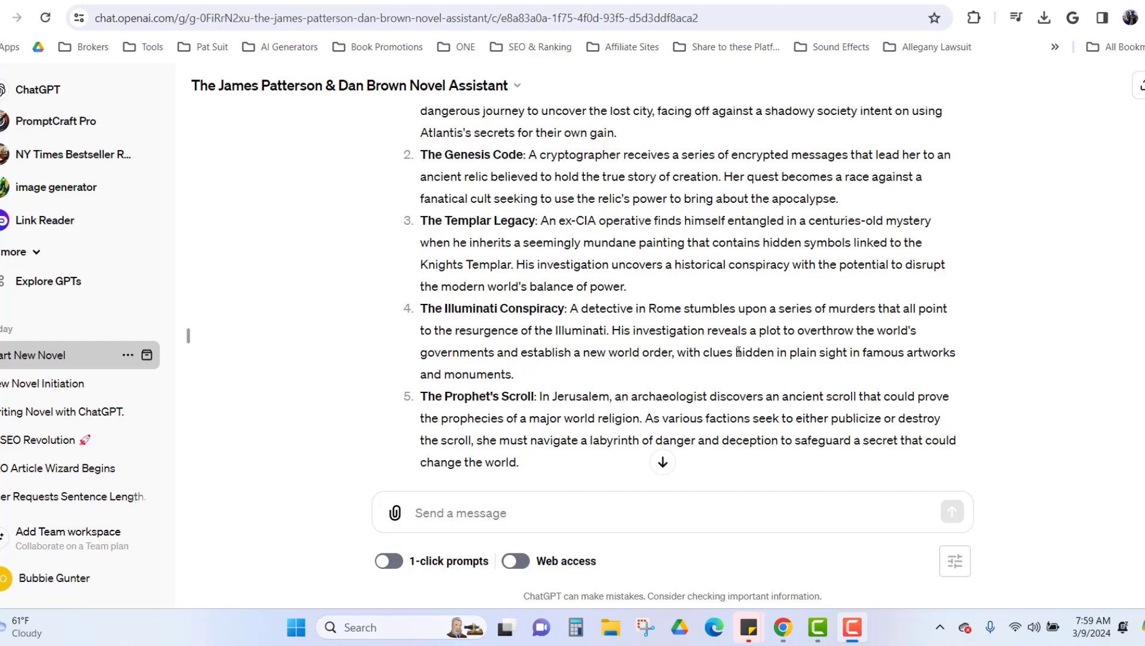
mouse_move(438, 359)
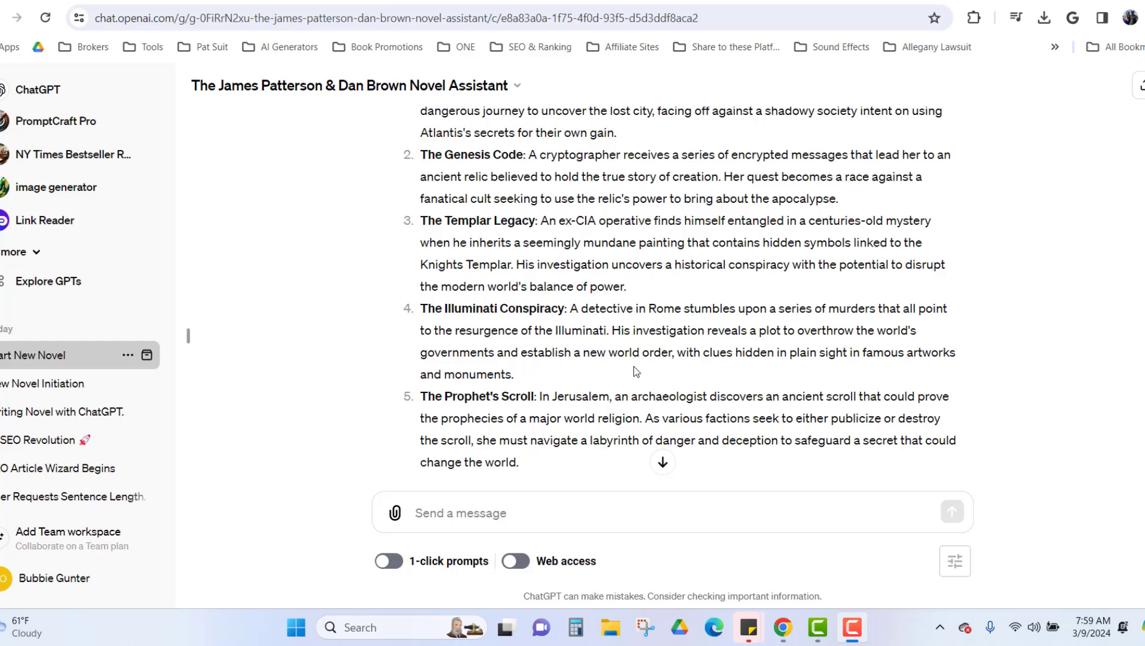
mouse_move(789, 369)
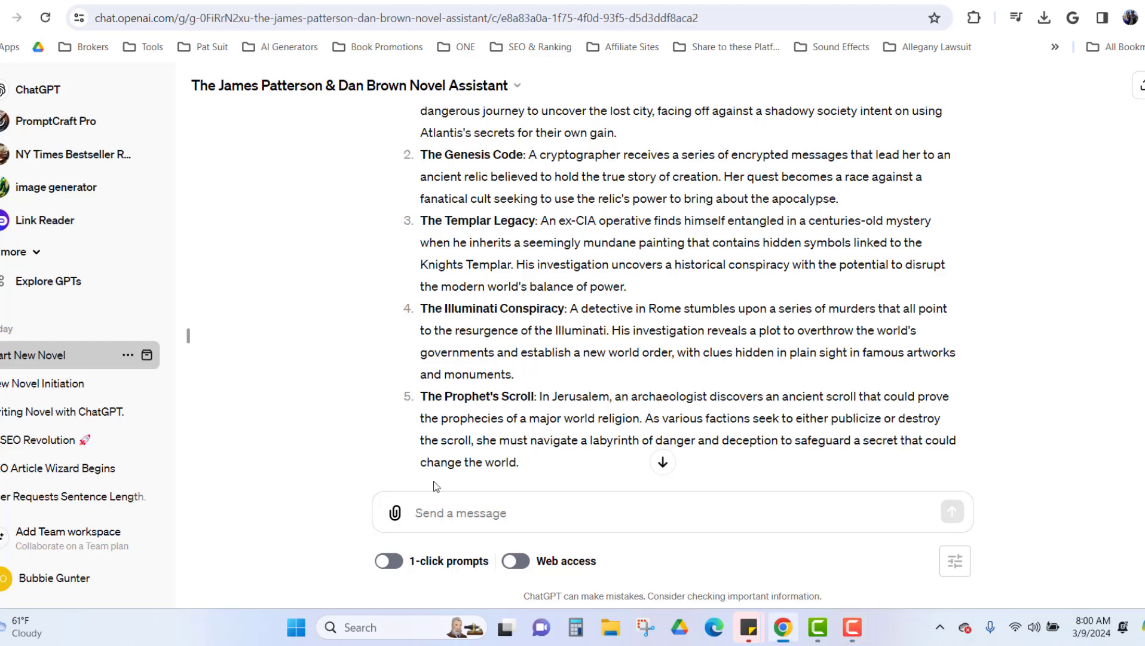
- Choose premise 4, The Illuminati Conspiracy, and setting 5, the ancient site in Scotland
text(4)
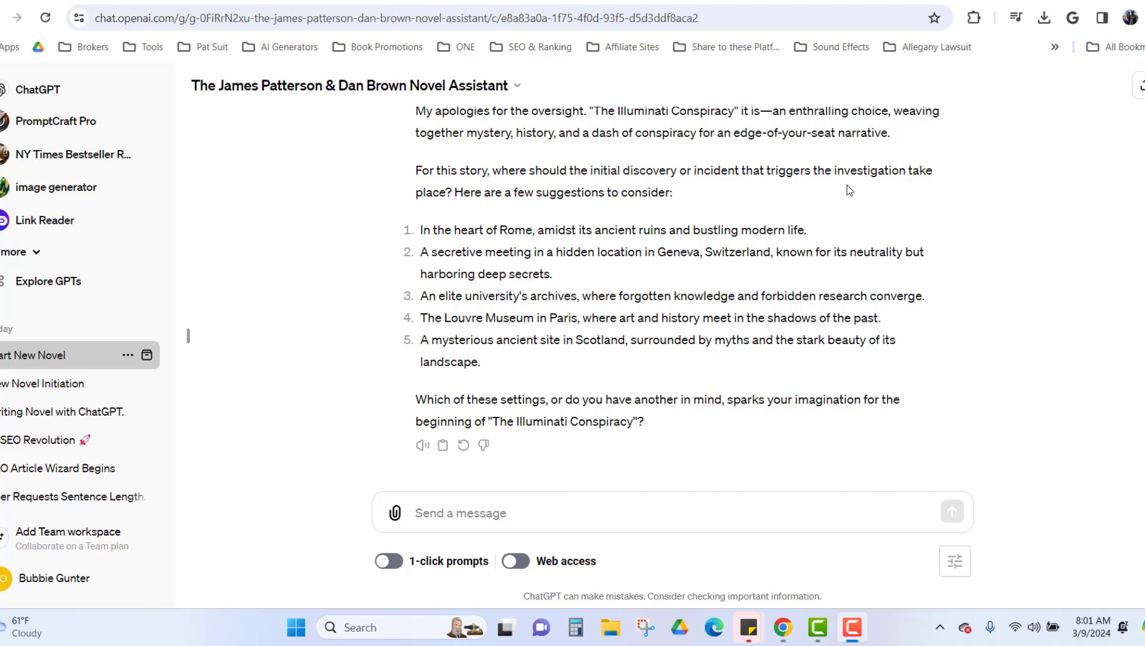
mouse_move(471, 216)
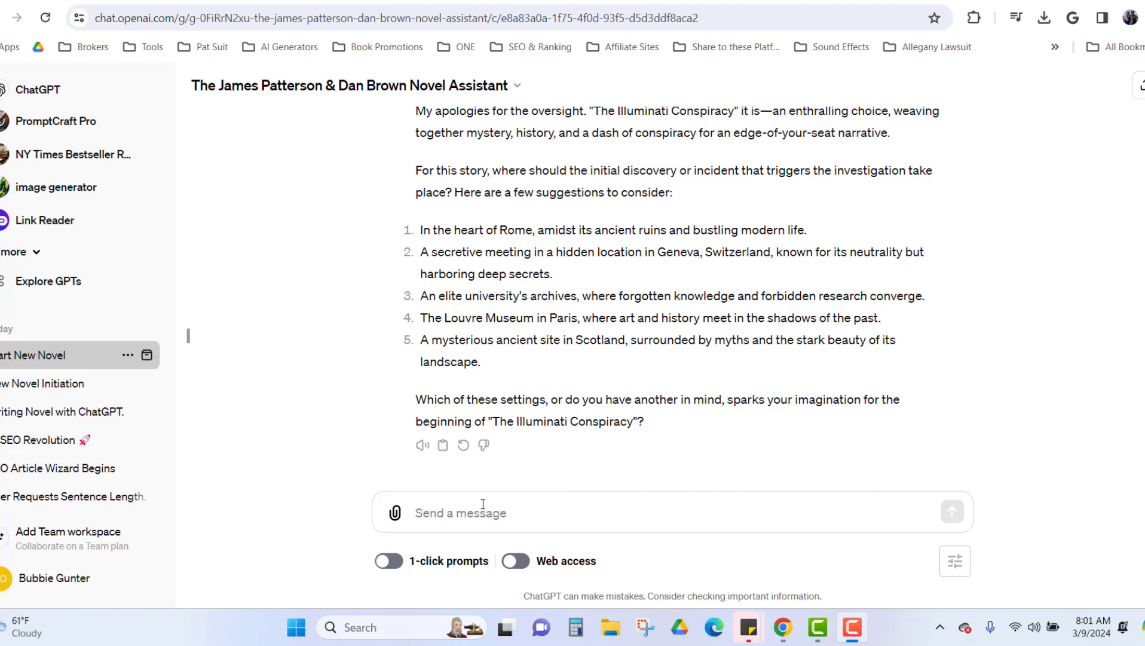
text(5)
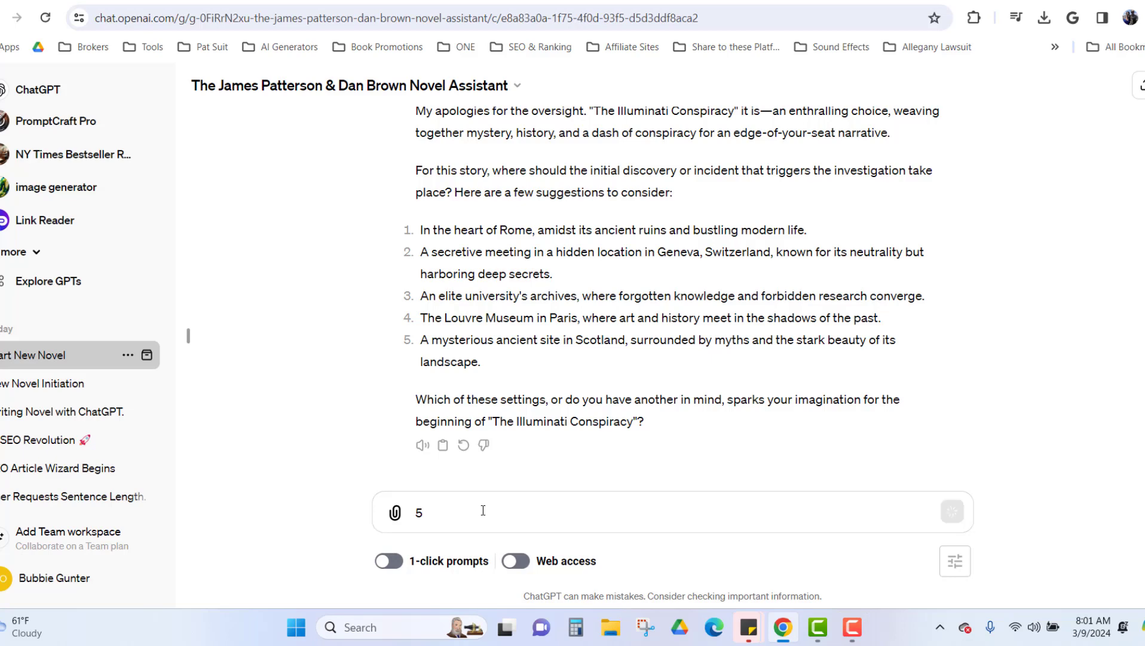
mouse_move(488, 506)
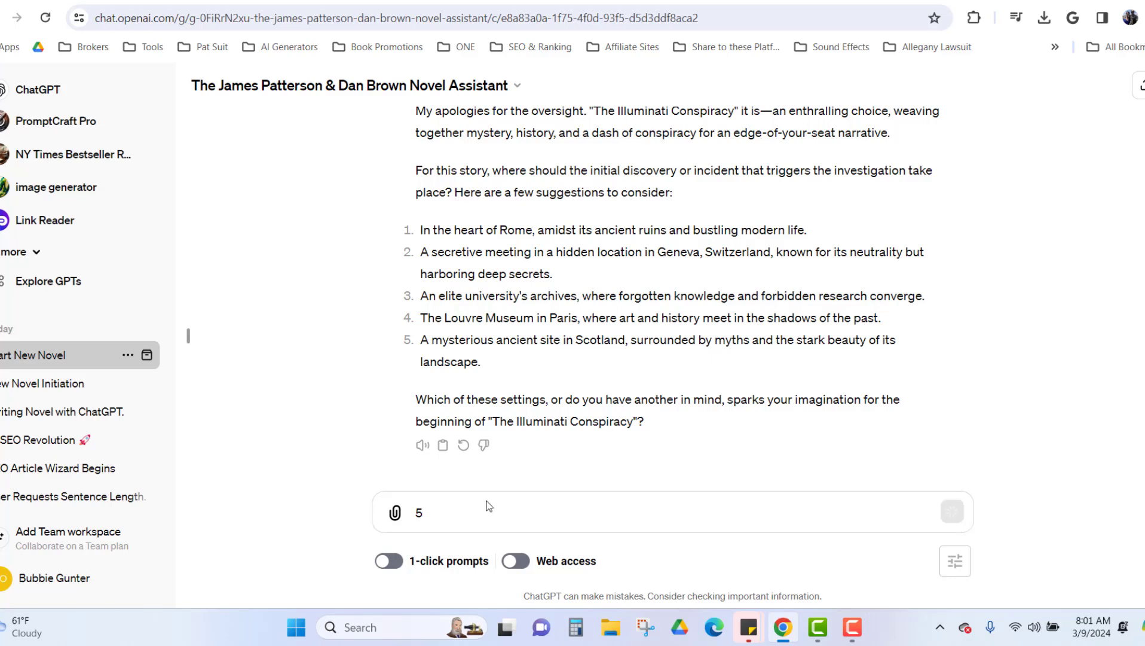
click(951, 512)
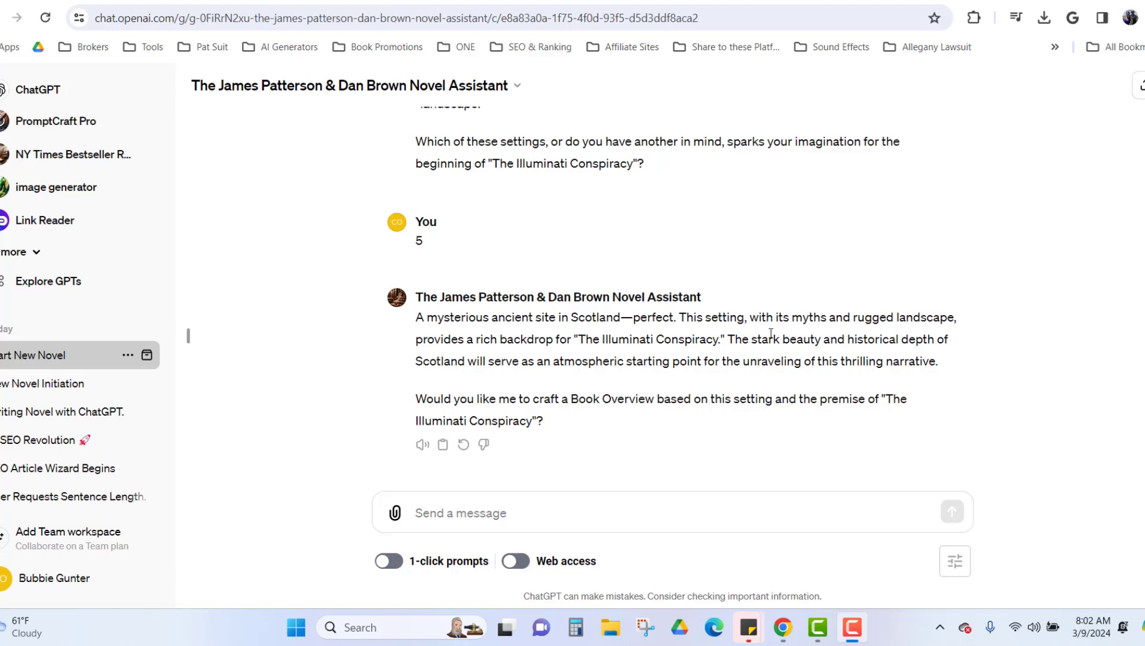
mouse_move(447, 359)
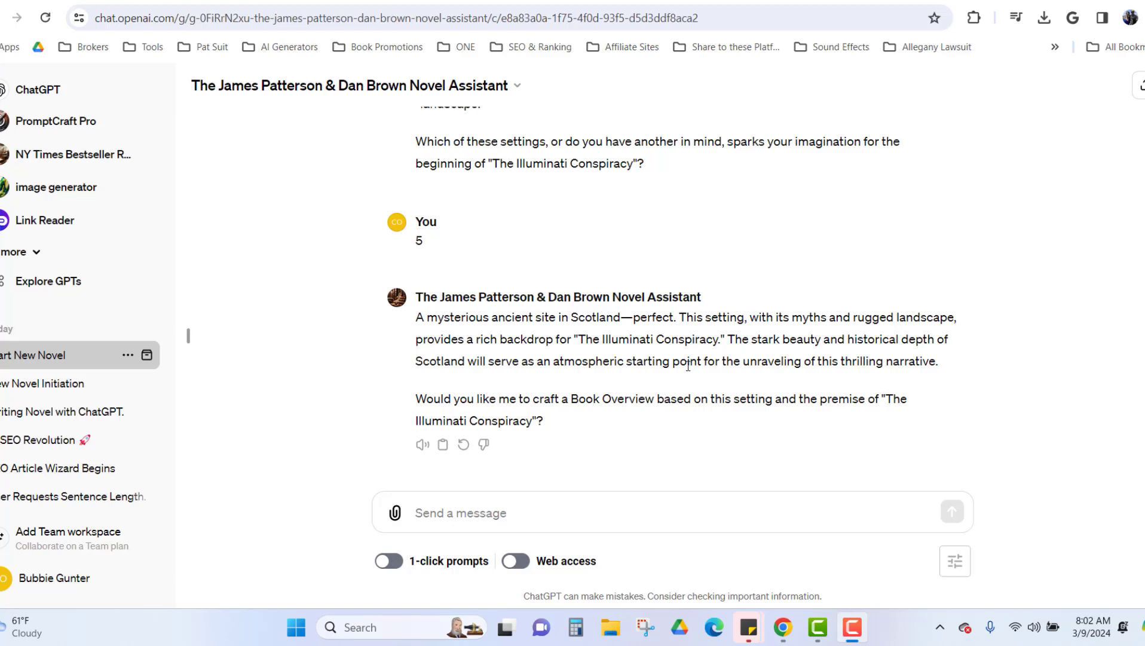
mouse_move(311, 349)
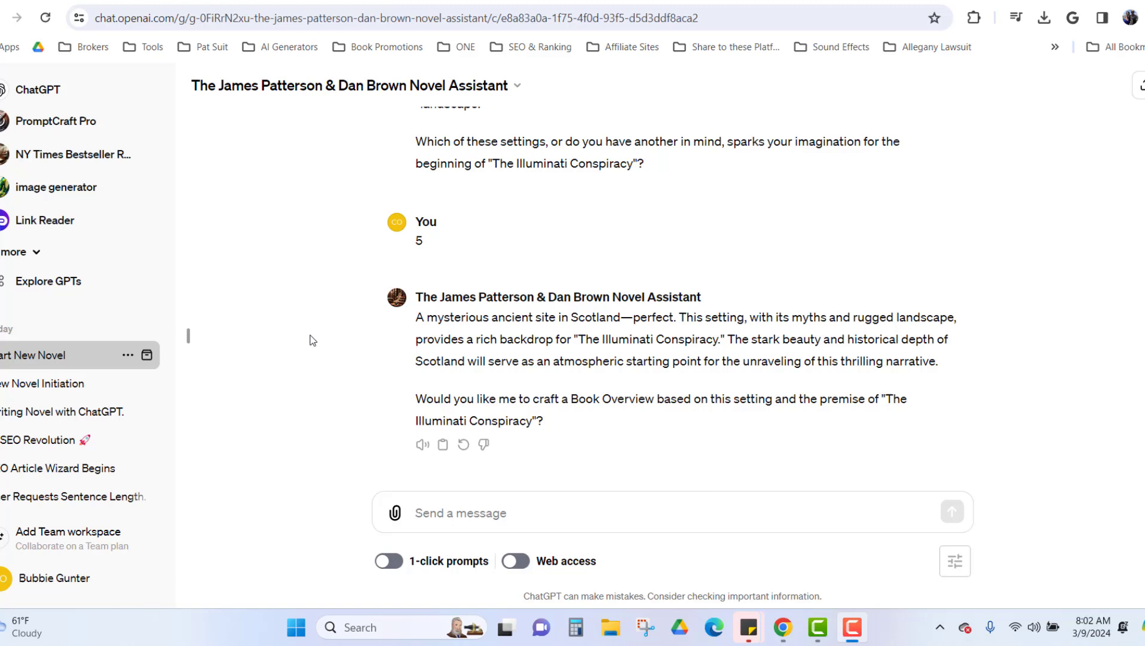
mouse_move(342, 372)
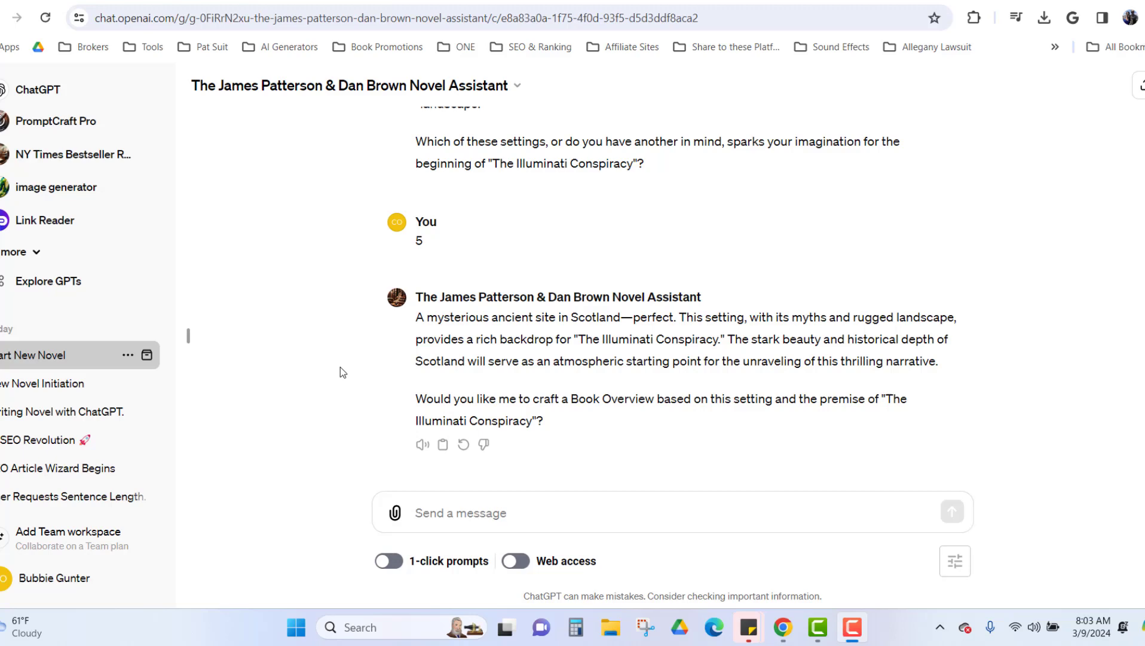
mouse_move(310, 31)
text(yes)
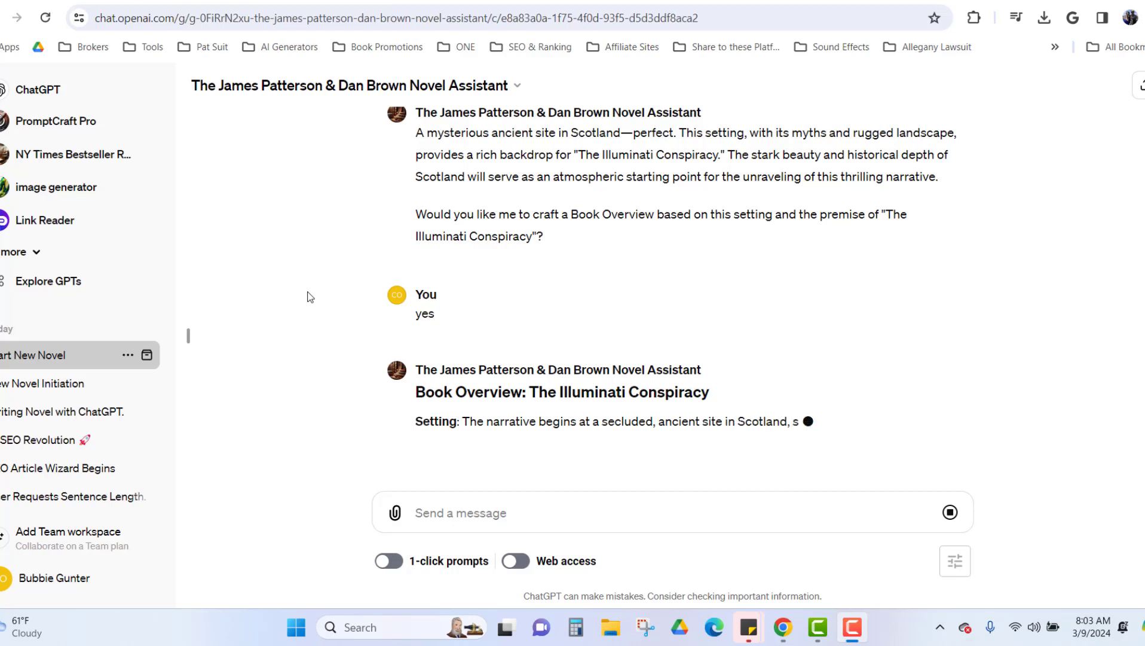
mouse_move(307, 14)
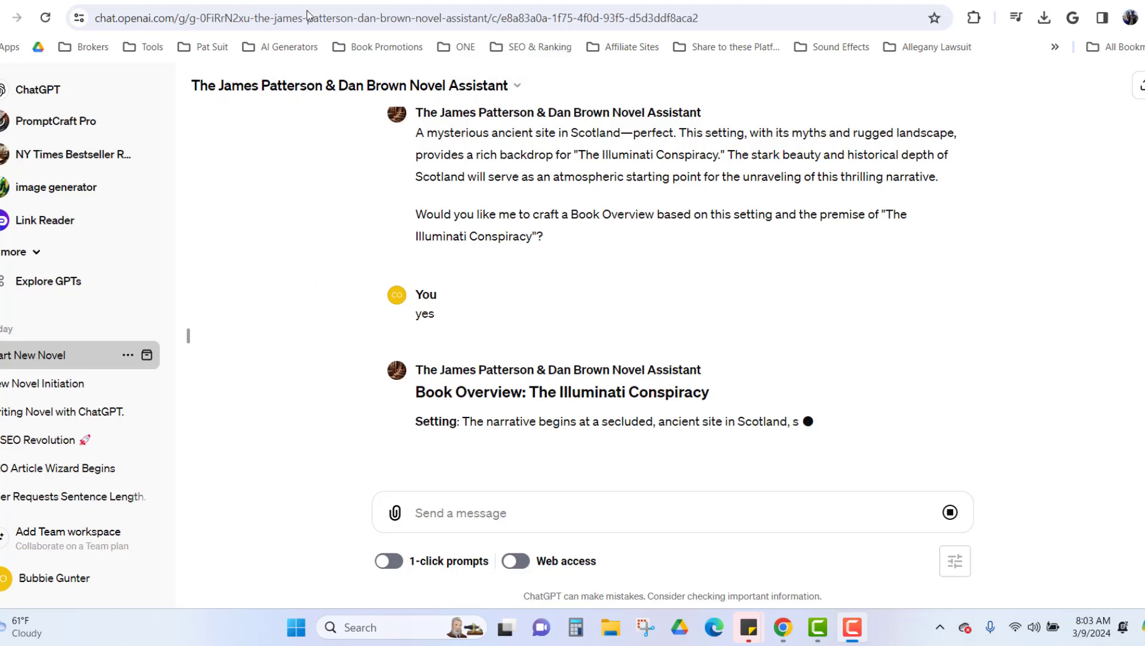
- Read down through the generated Book Overview for The Illuminati Conspiracy
scroll(down, 3)
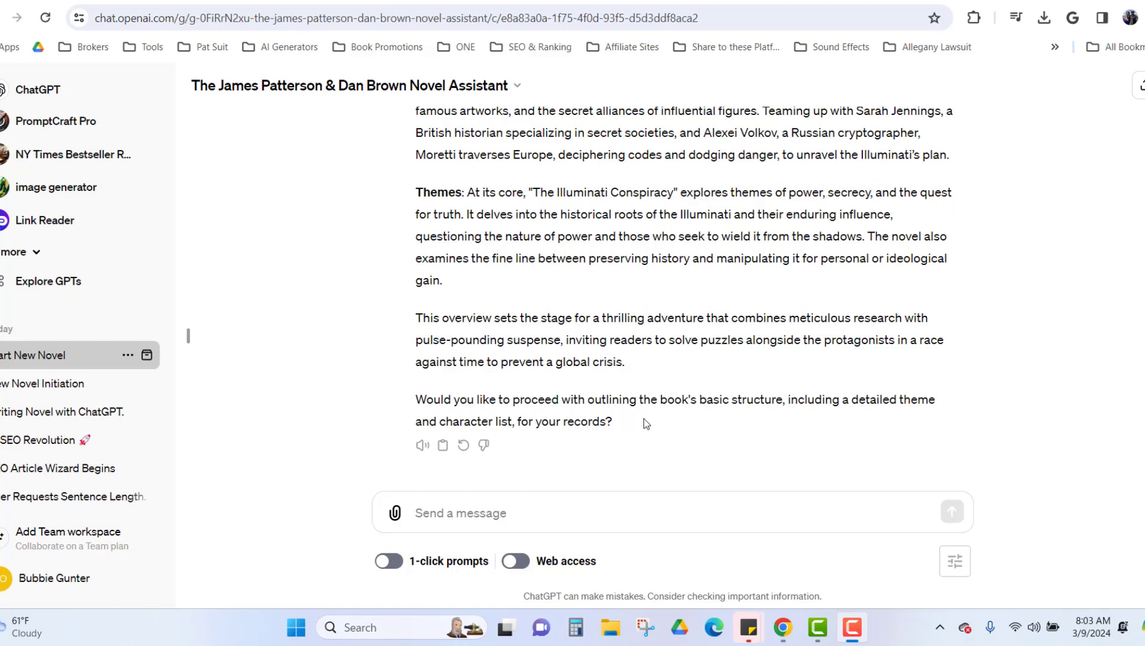
mouse_move(658, 415)
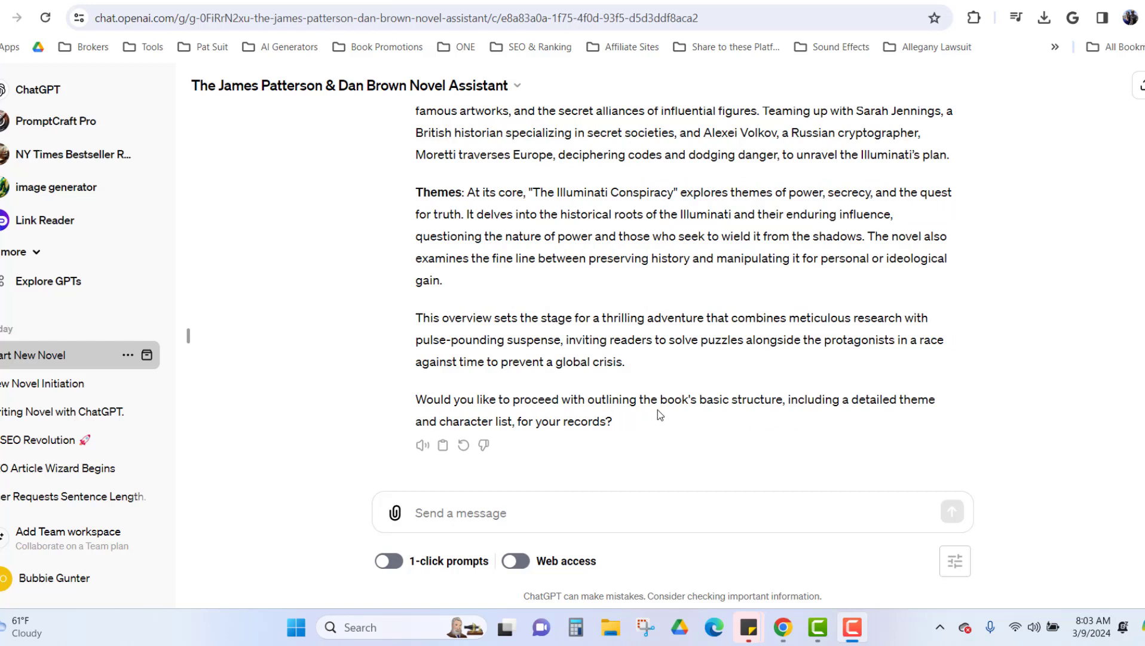
mouse_move(842, 406)
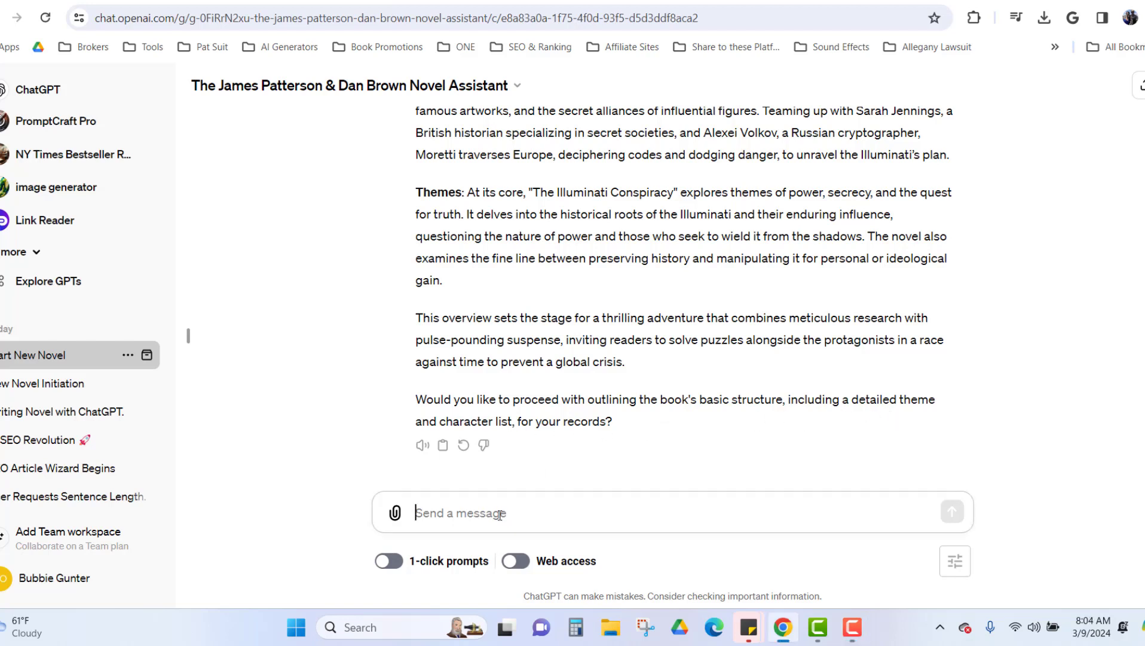
- Reply "yes" and read the Basic Outline, Theme and character list to the closing question
text(yes)
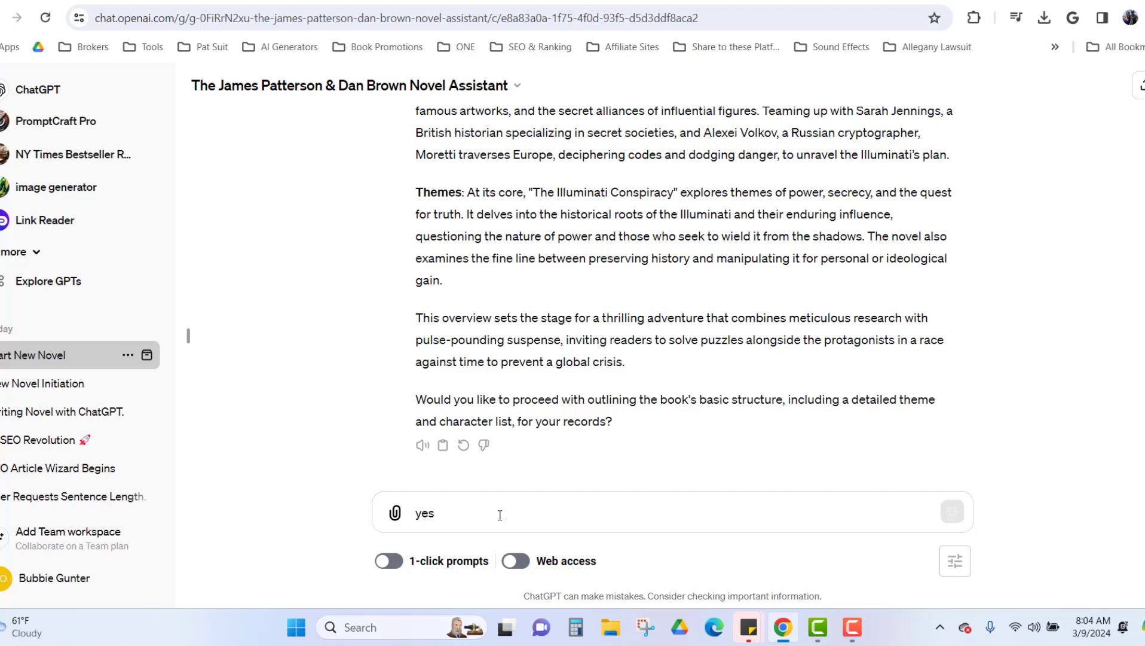
click(952, 512)
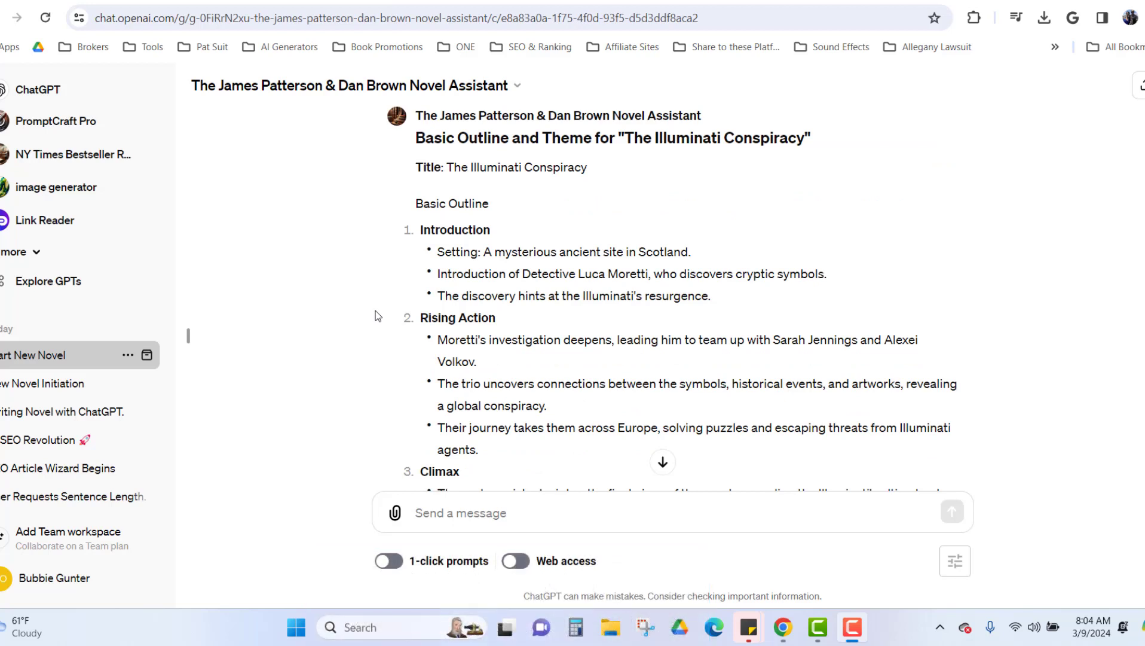
mouse_move(335, 282)
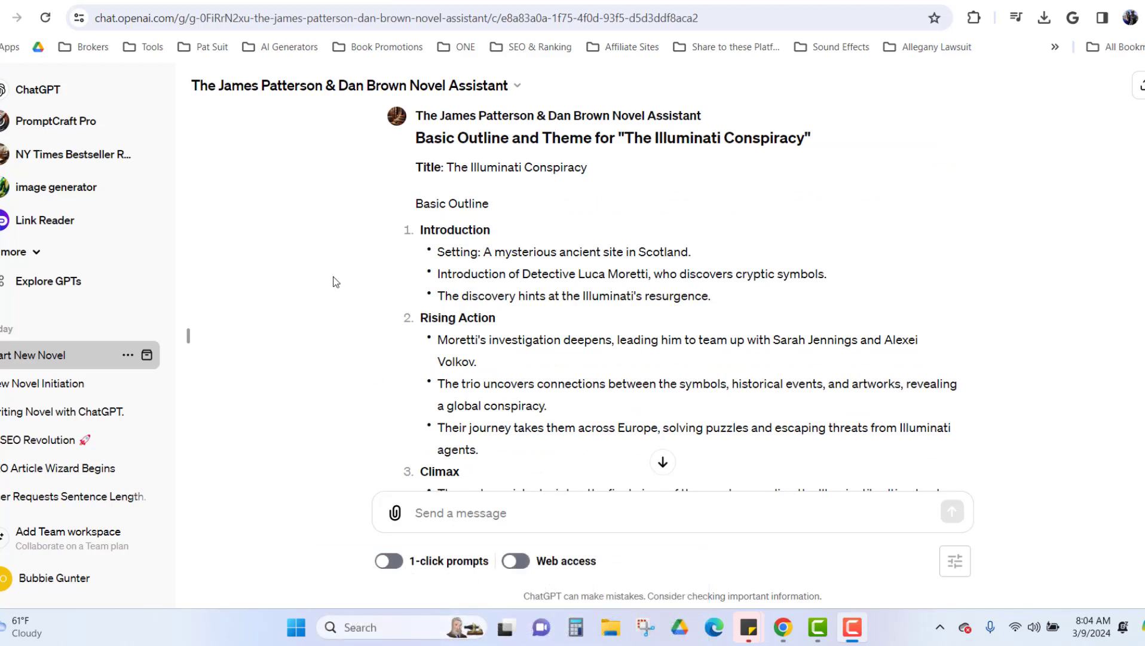
mouse_move(337, 281)
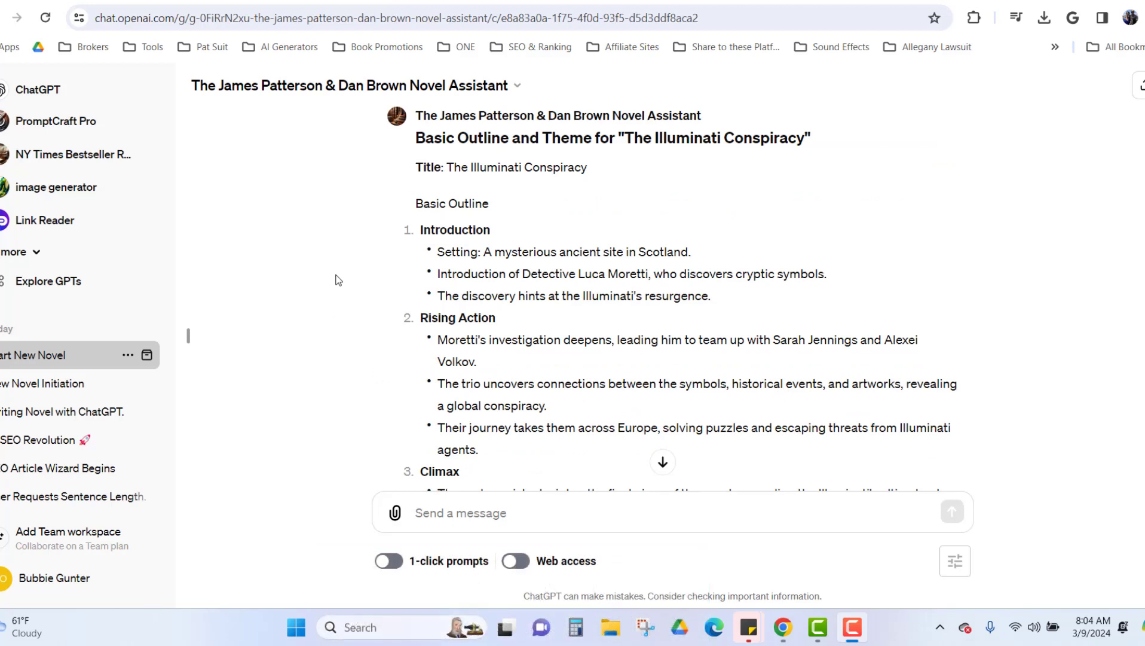
scroll(down, 3)
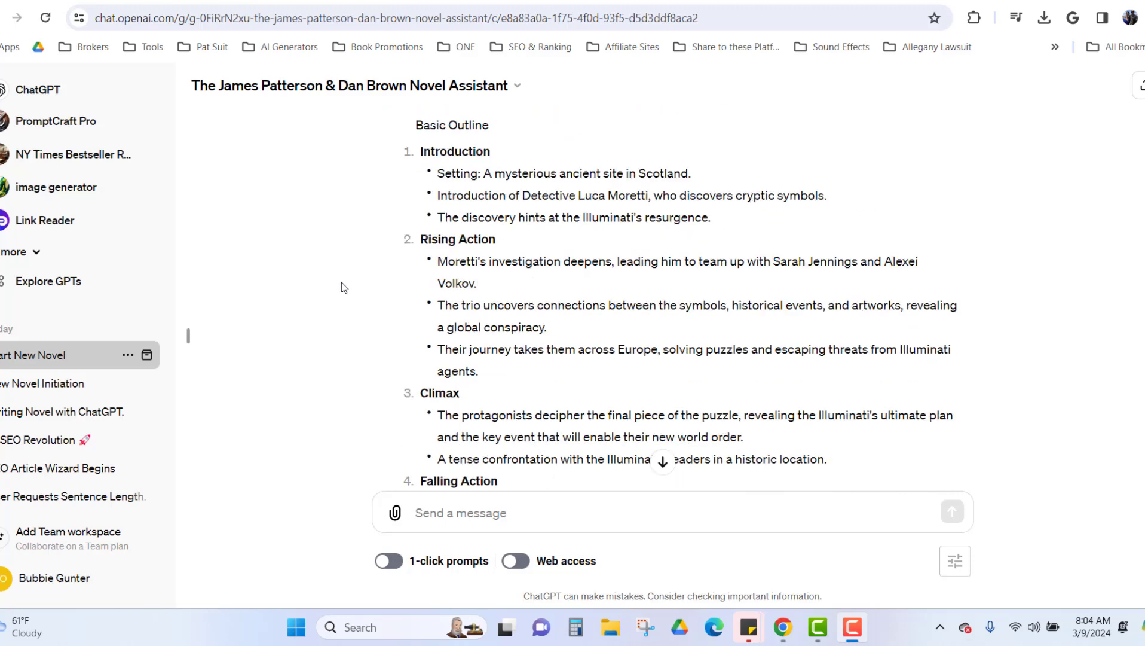
scroll(down, 3)
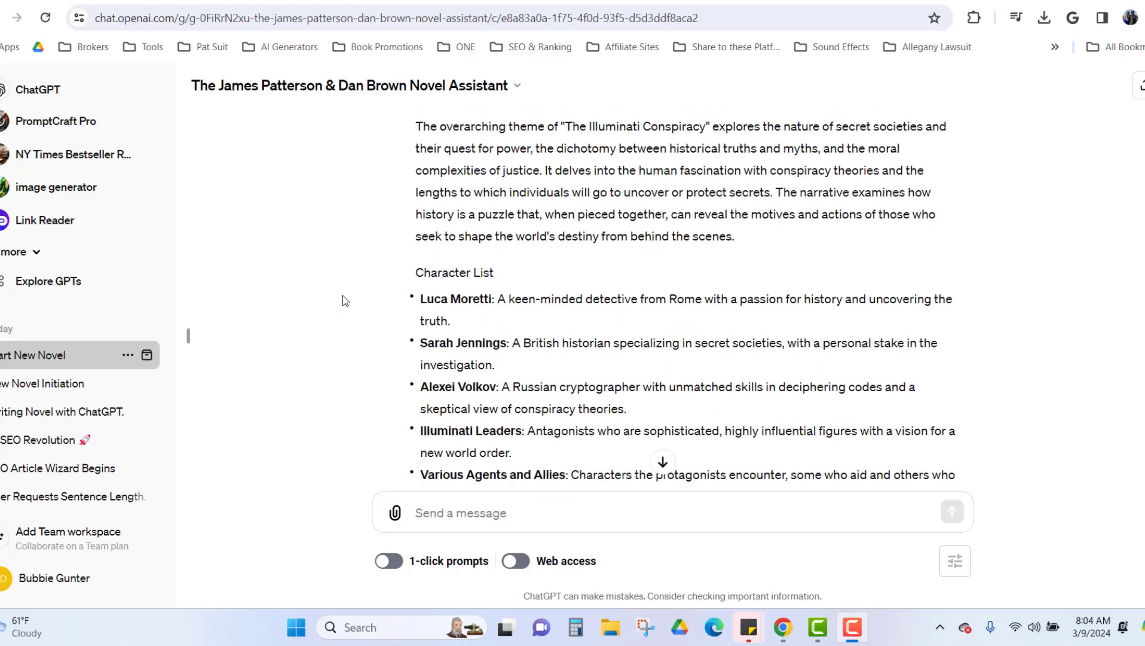
scroll(down, 3)
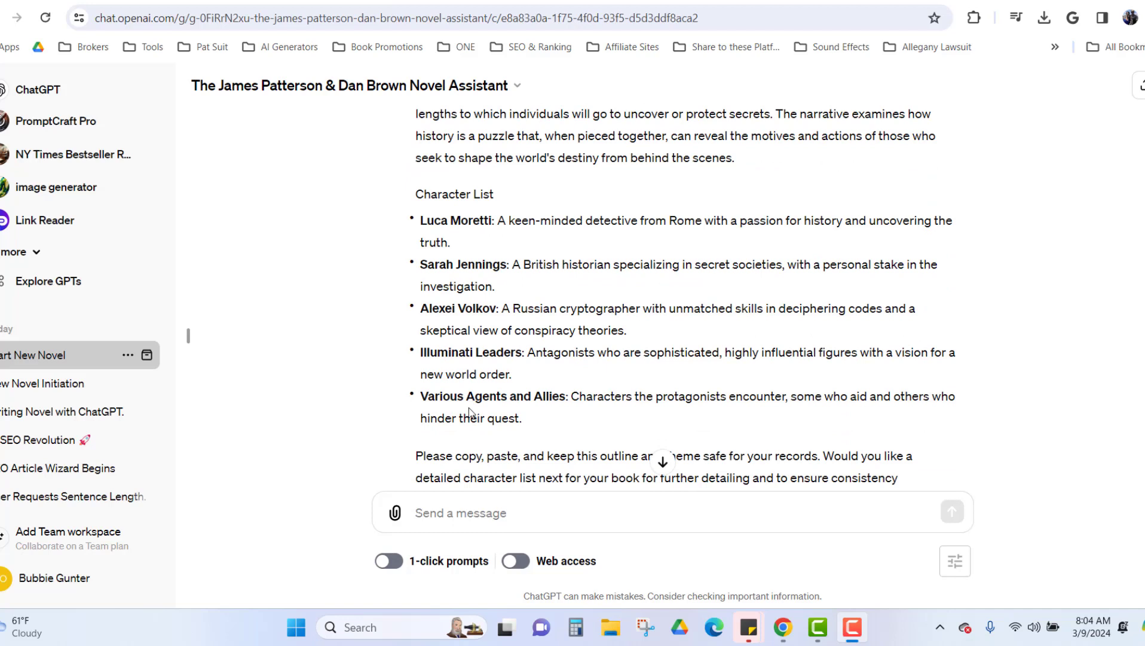
scroll(down, 3)
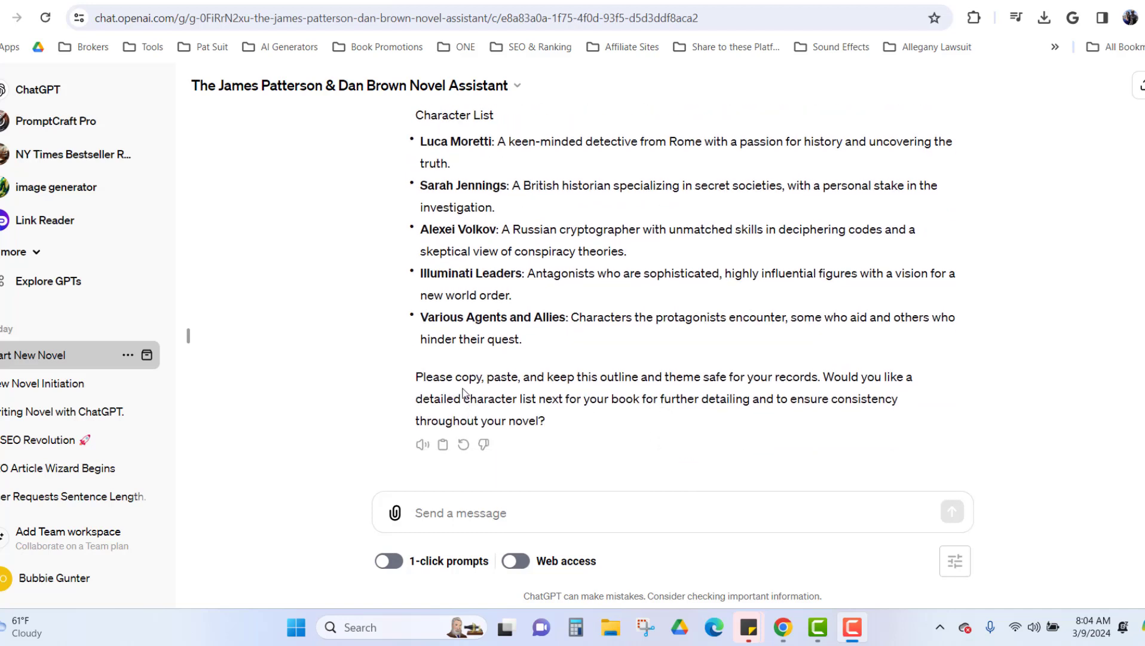
mouse_move(649, 395)
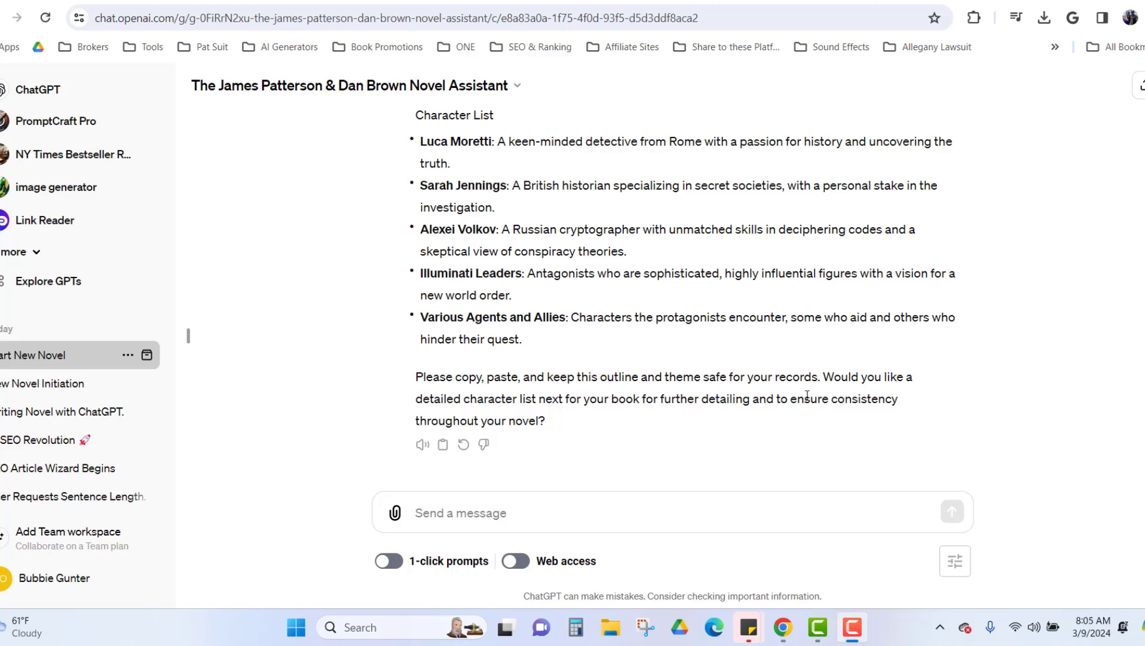
mouse_move(495, 405)
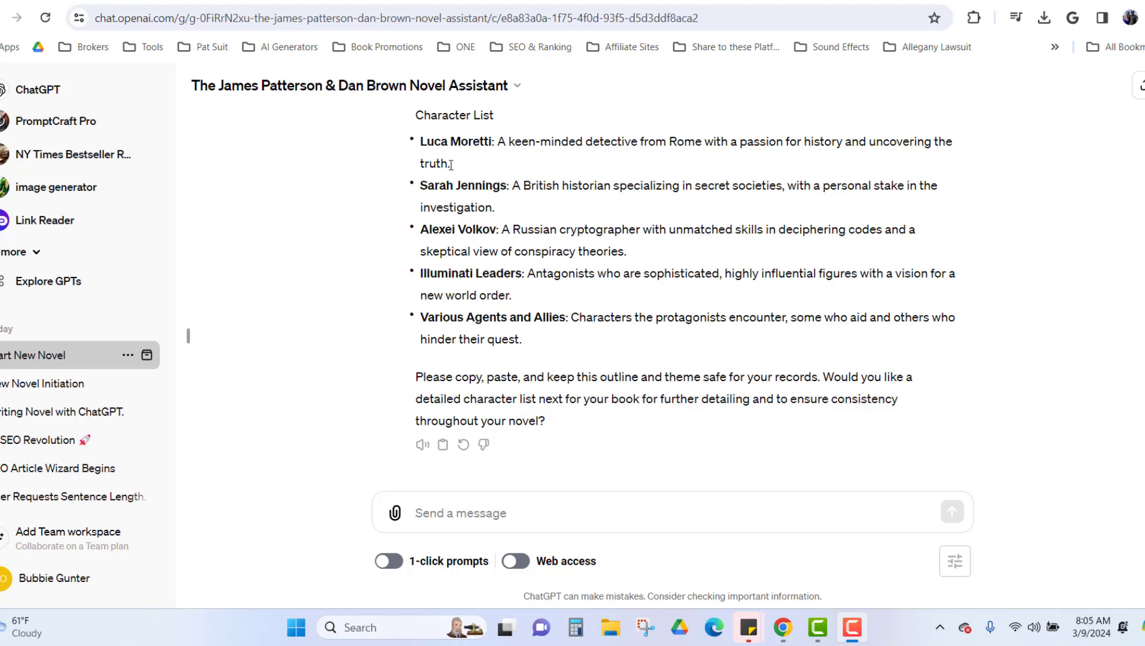
mouse_move(692, 418)
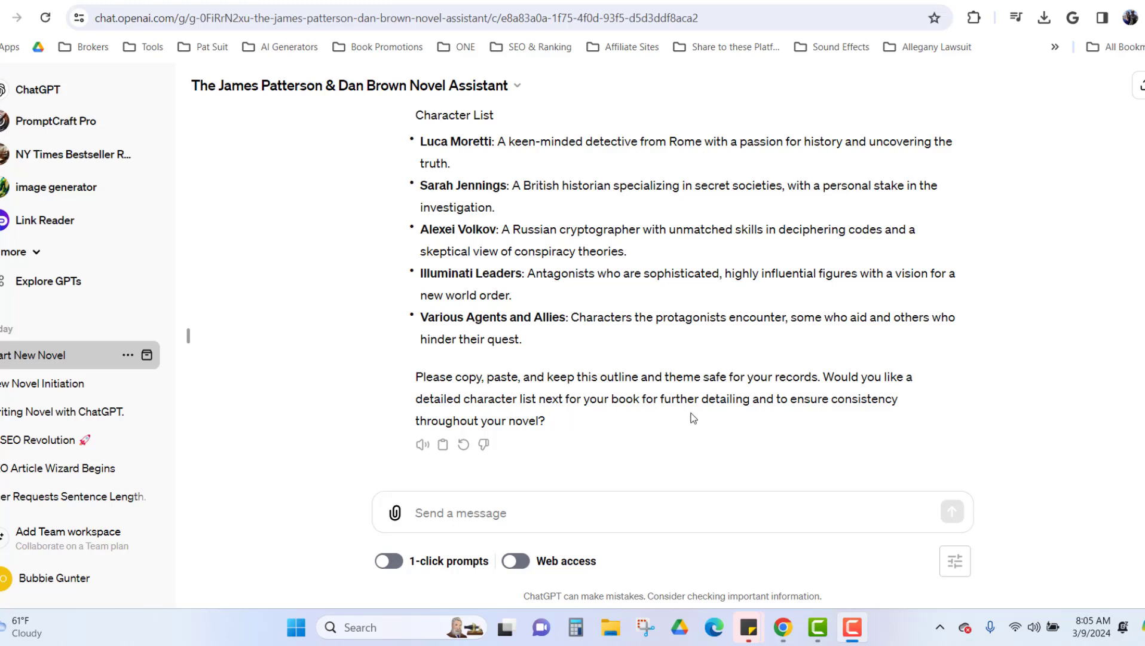
mouse_move(801, 412)
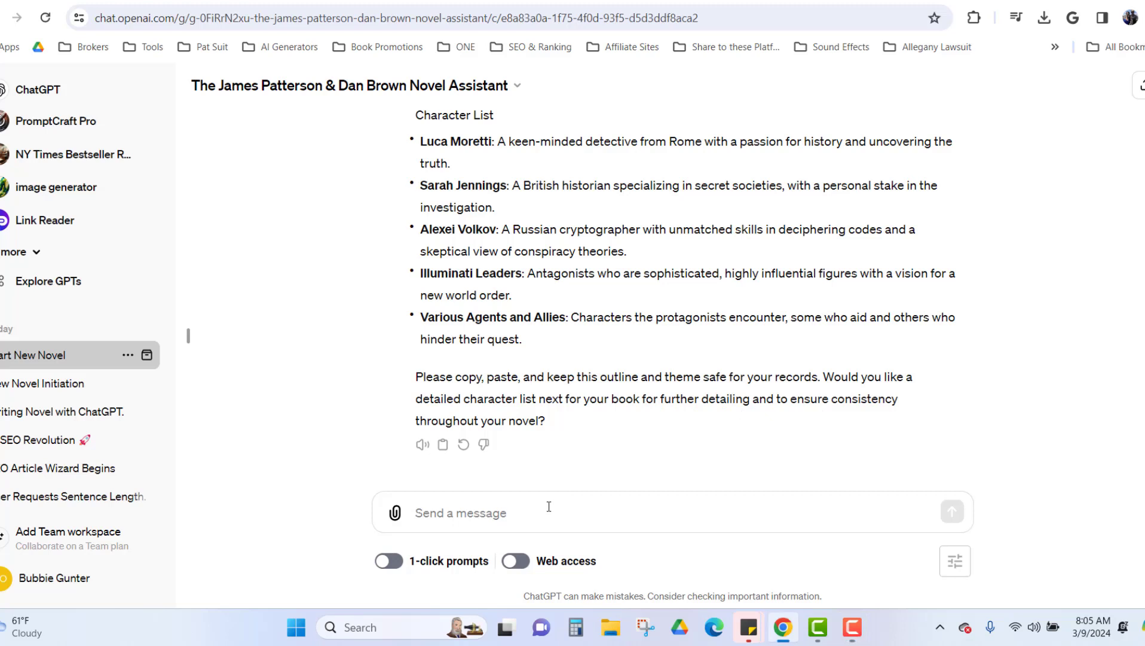
- Reply "No" so the assistant writes Chapter 1, Echoes of the Past, and read through it
text(N)
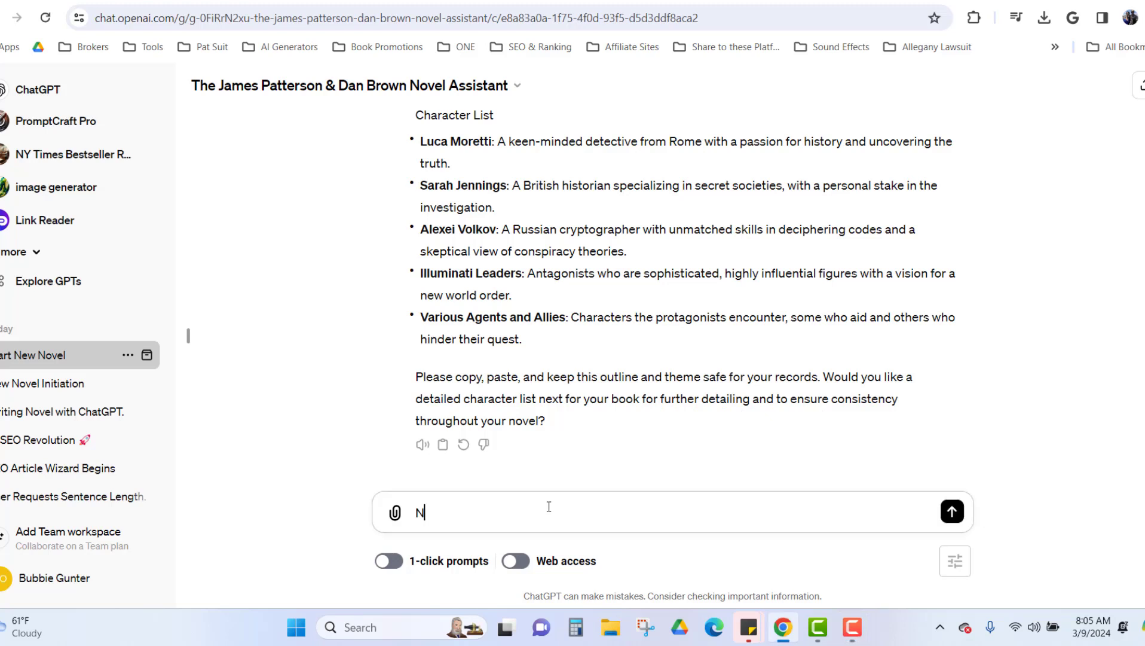
text(o)
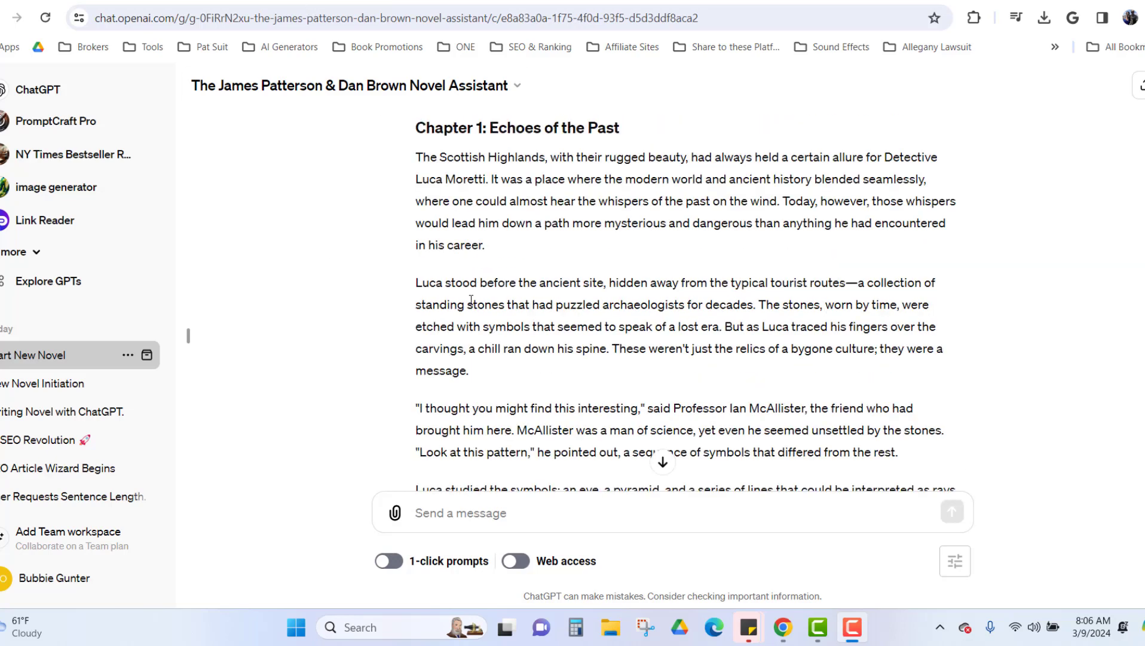
scroll(down, 3)
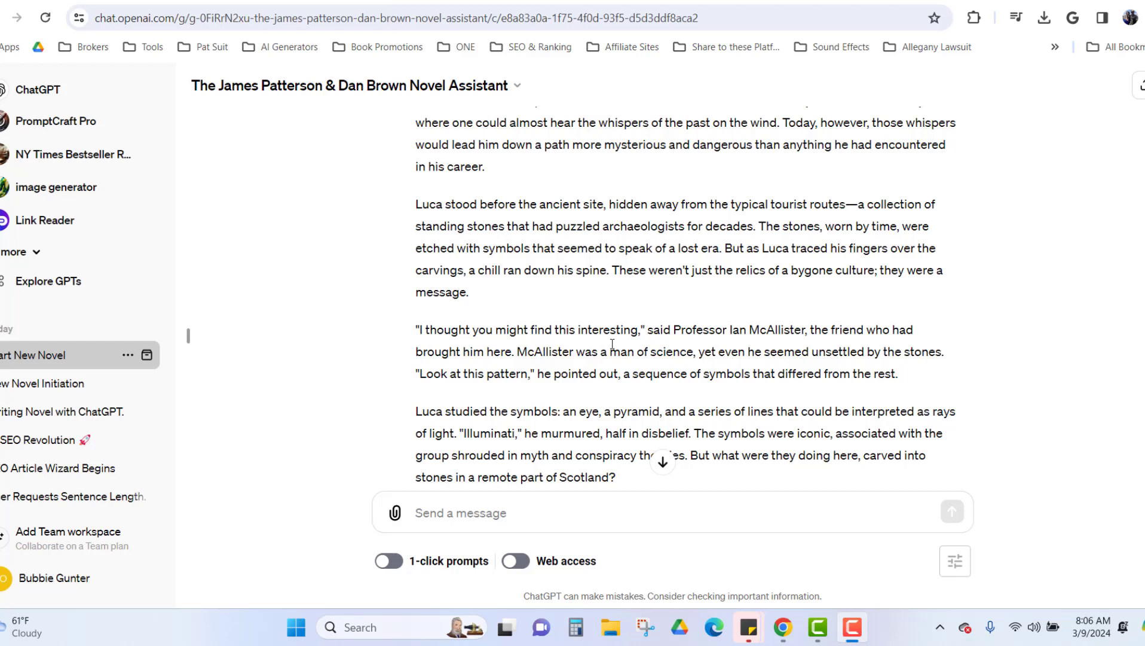
mouse_move(803, 345)
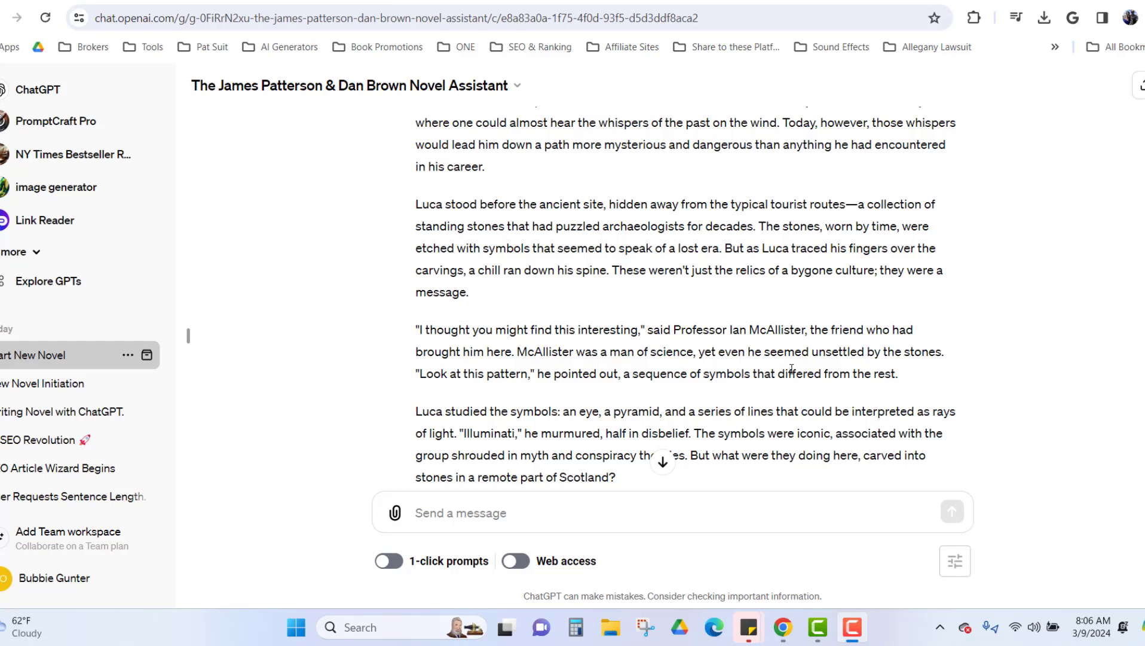
mouse_move(557, 406)
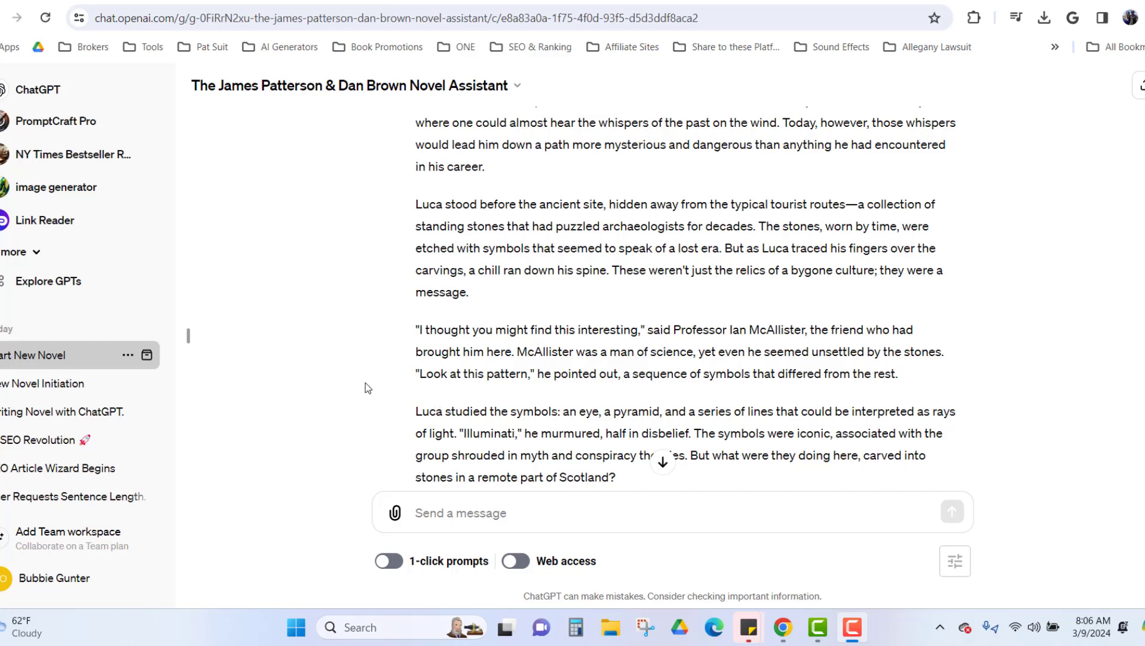
scroll(down, 3)
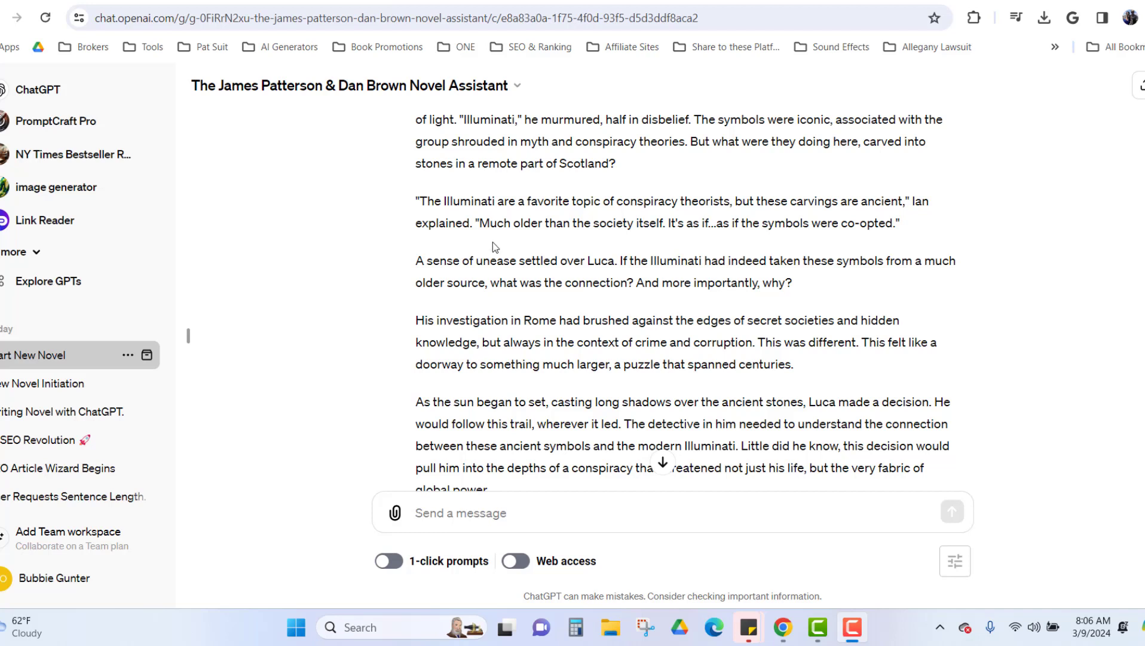
mouse_move(654, 240)
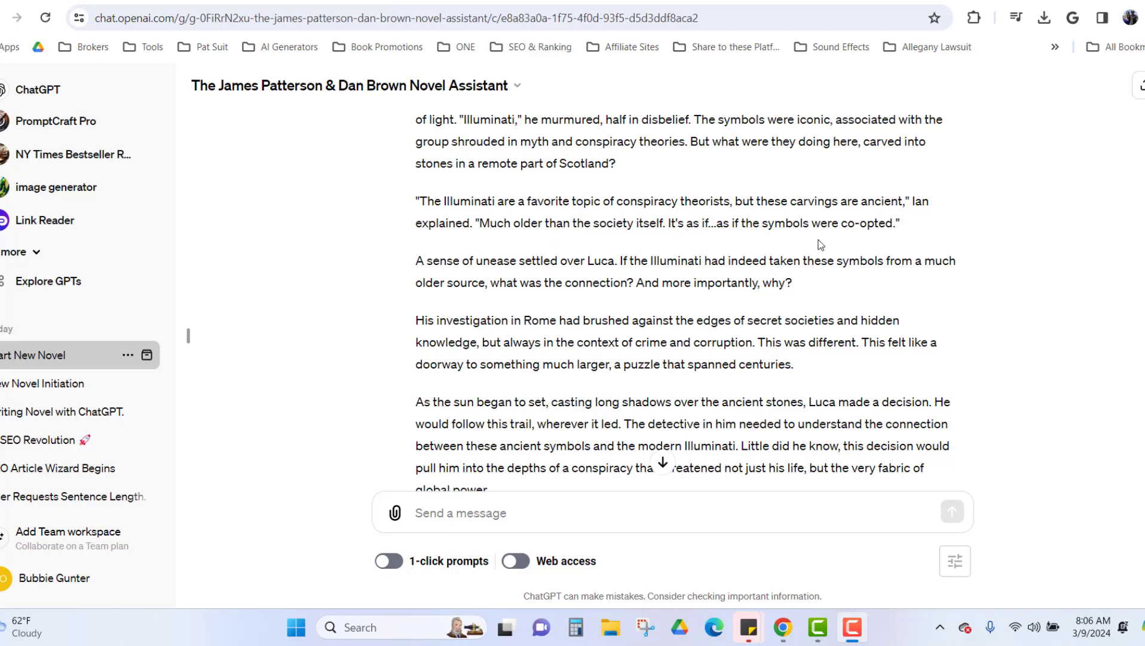
mouse_move(507, 69)
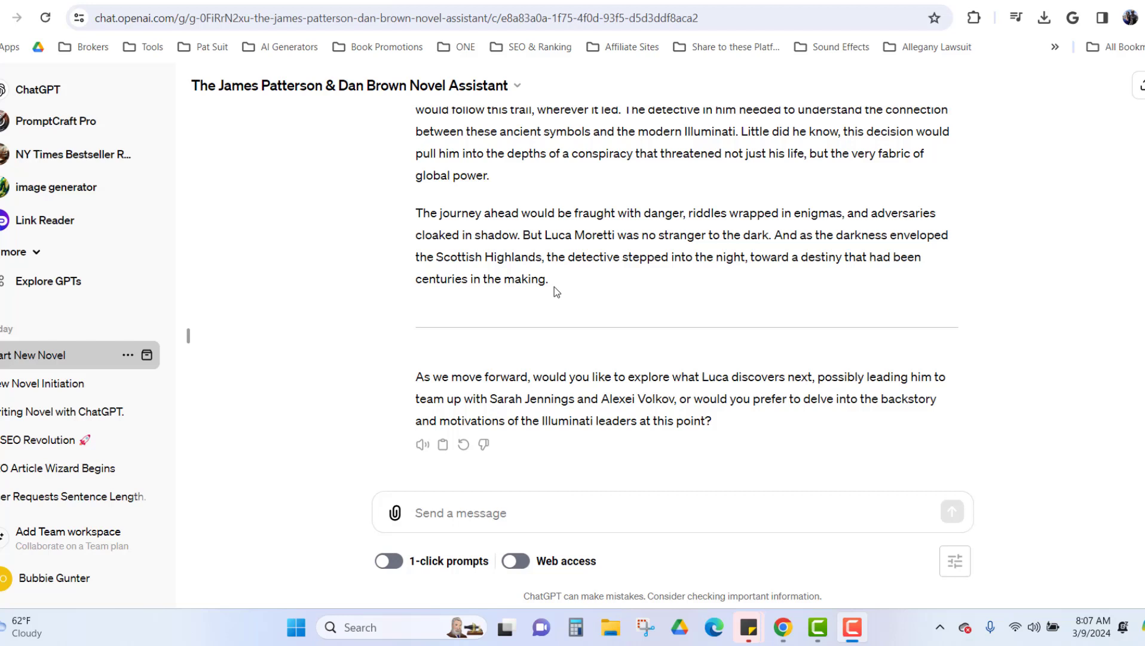
mouse_move(309, 433)
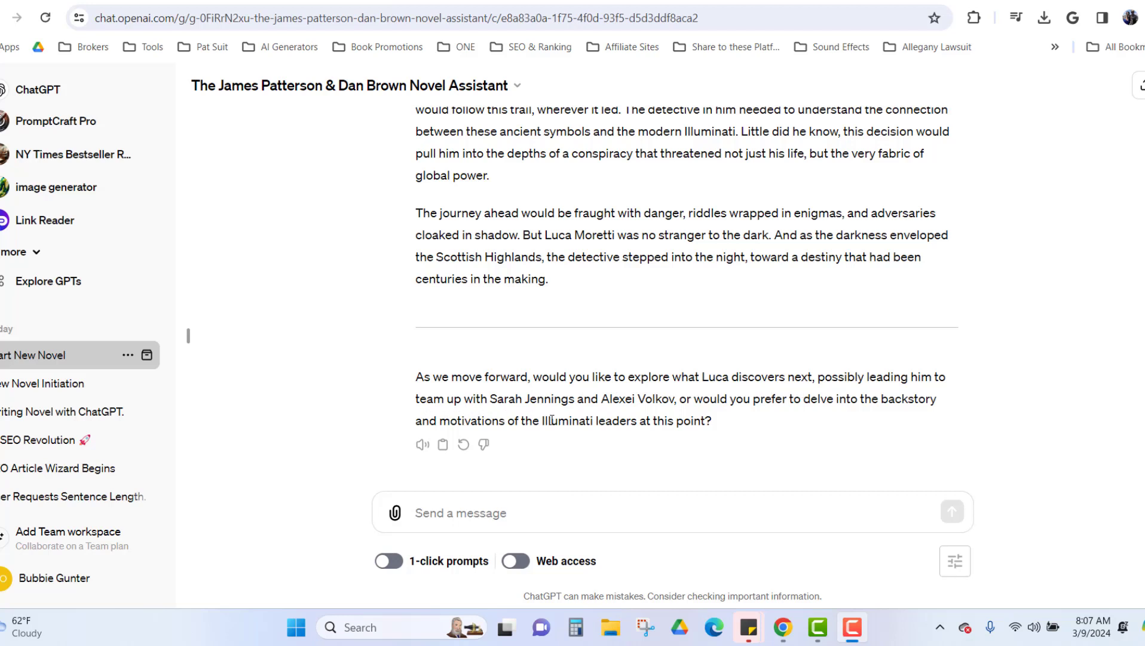
mouse_move(740, 419)
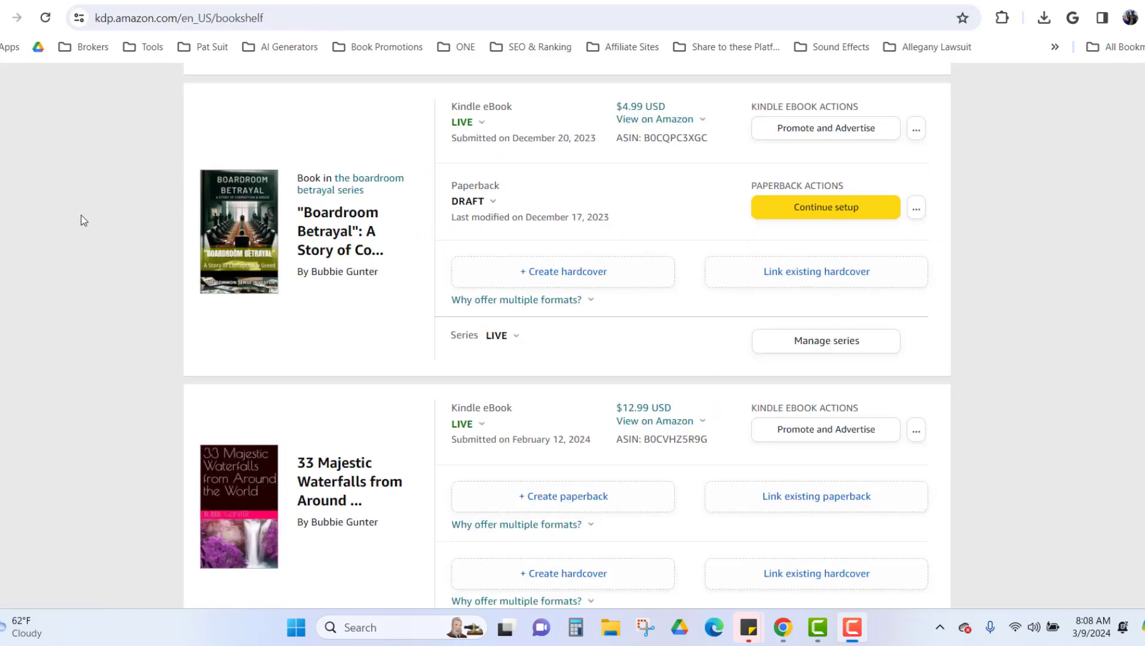
mouse_move(147, 216)
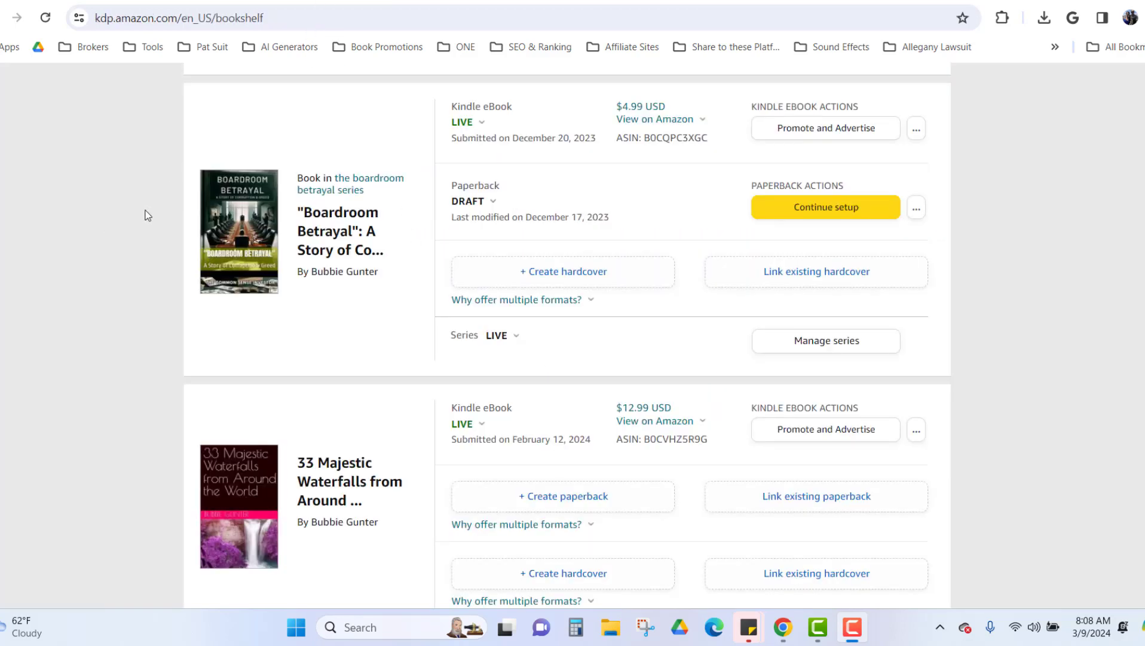
- Scroll through the KDP Bookshelf of published eBooks and draft paperbacks, then back to the top
scroll(down, 3)
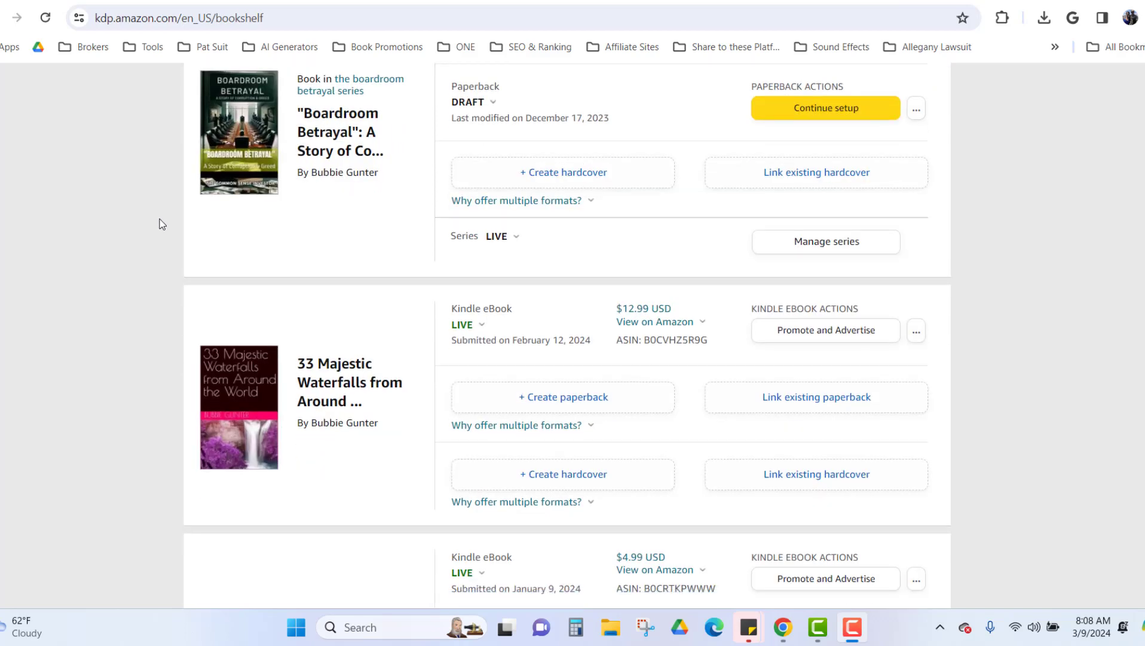
scroll(down, 3)
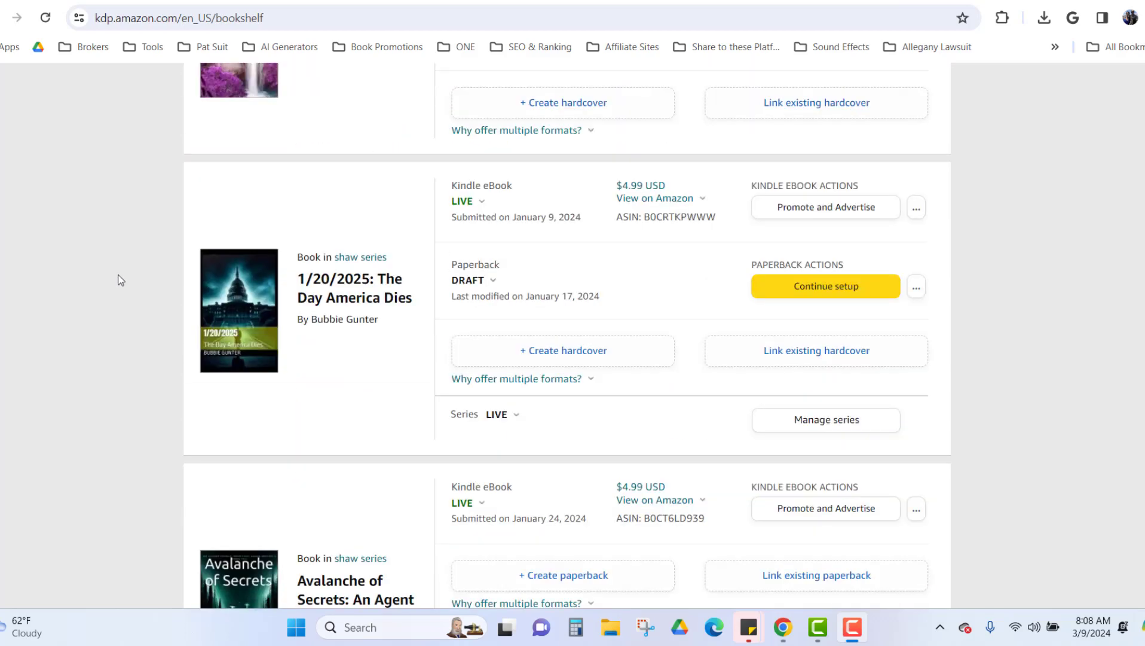
scroll(down, 3)
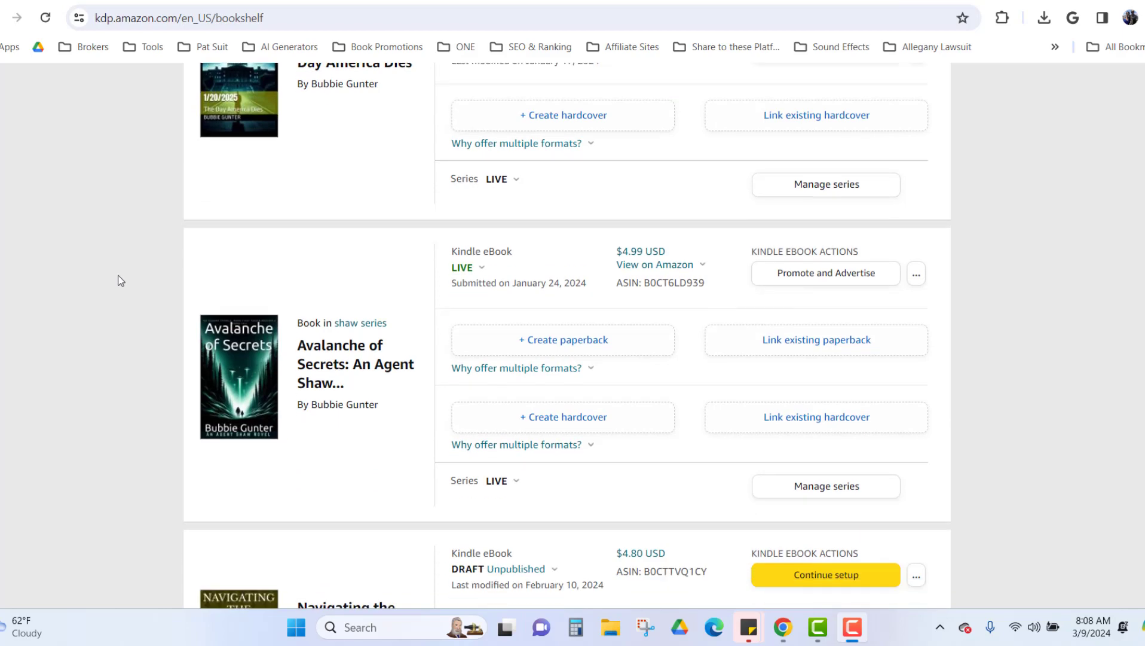
scroll(down, 3)
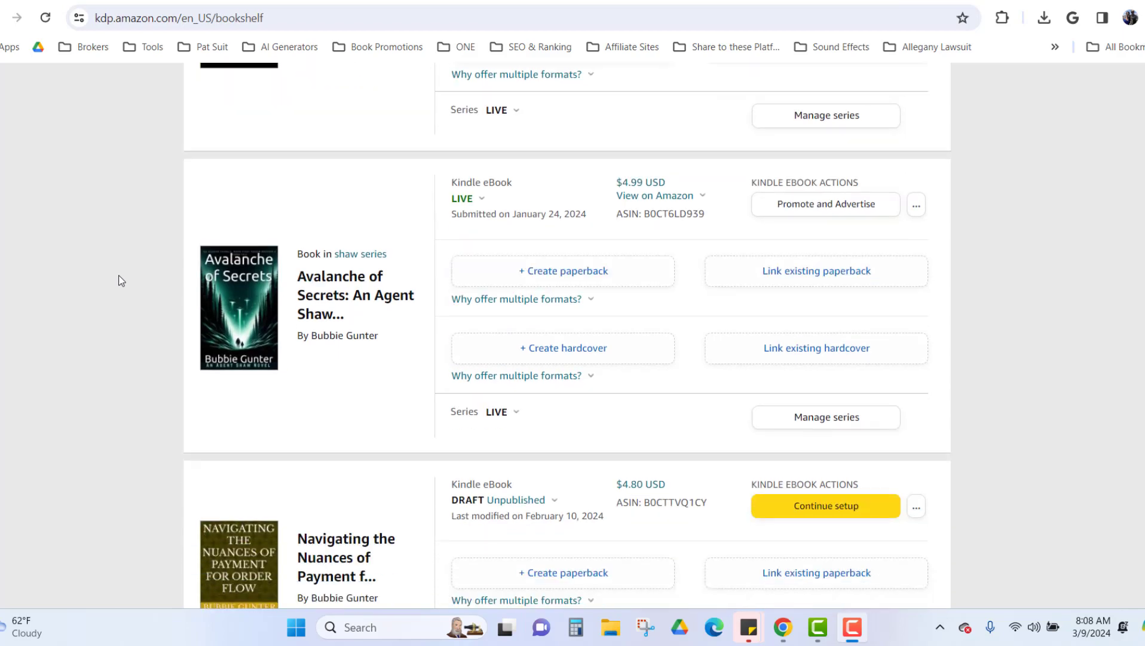
scroll(down, 3)
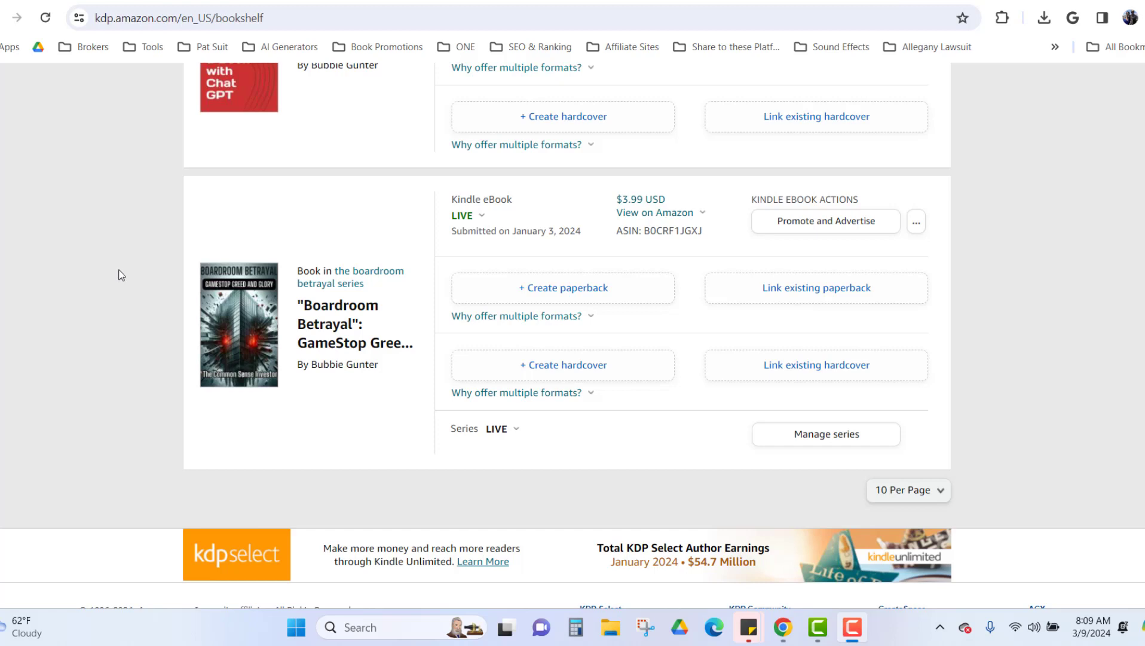
scroll(down, 3)
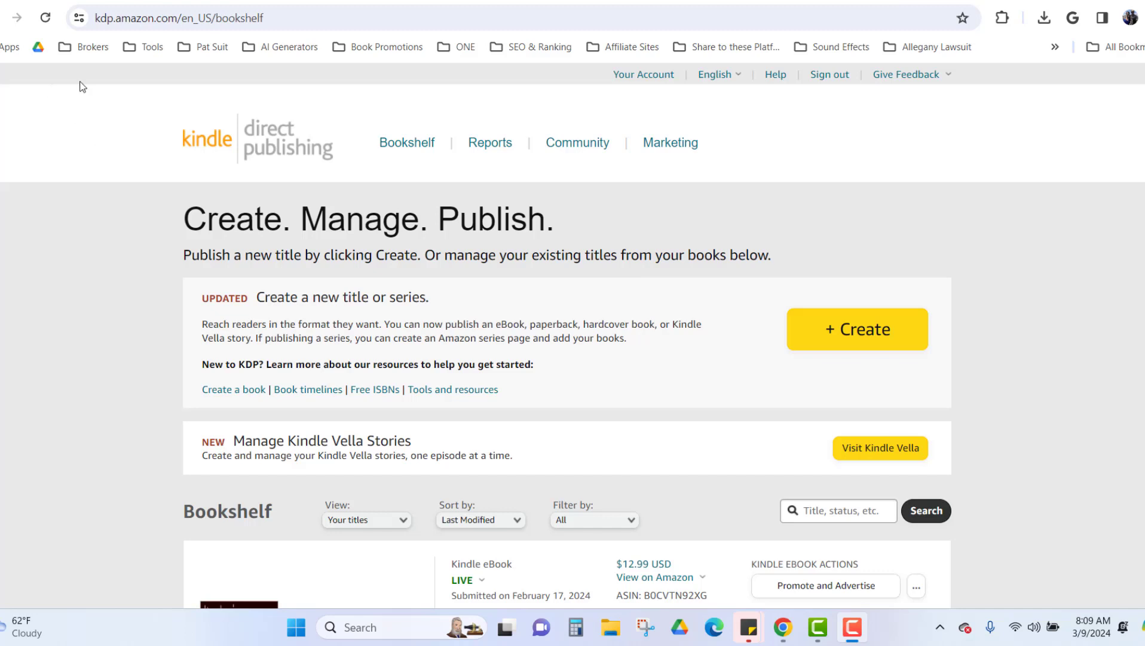
mouse_move(133, 80)
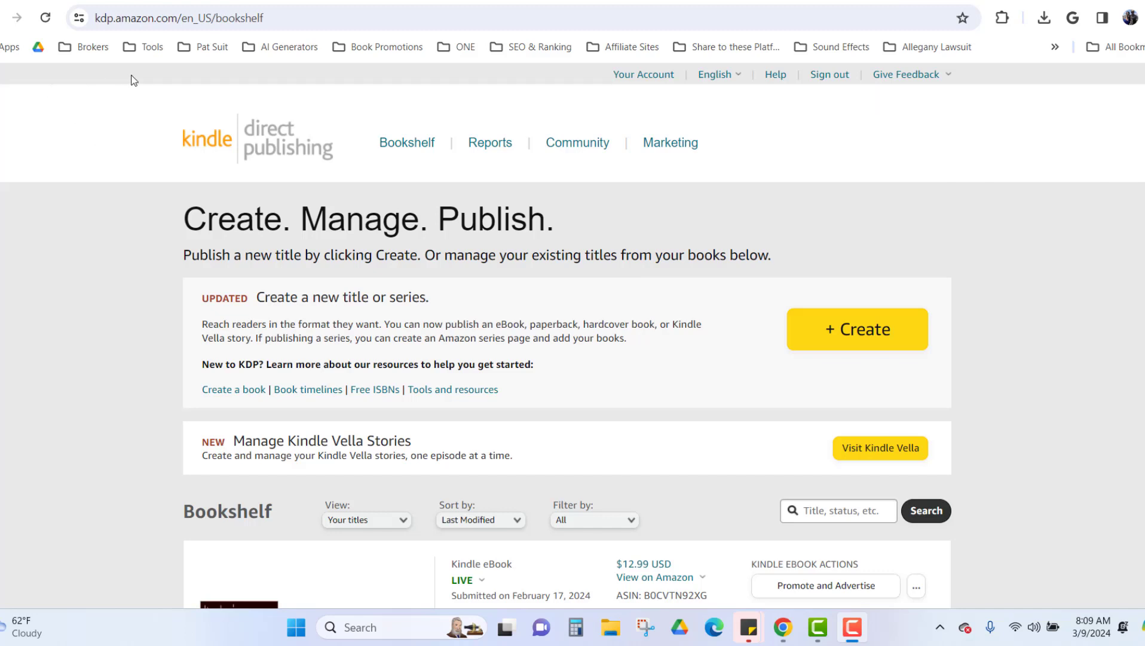
mouse_move(247, 89)
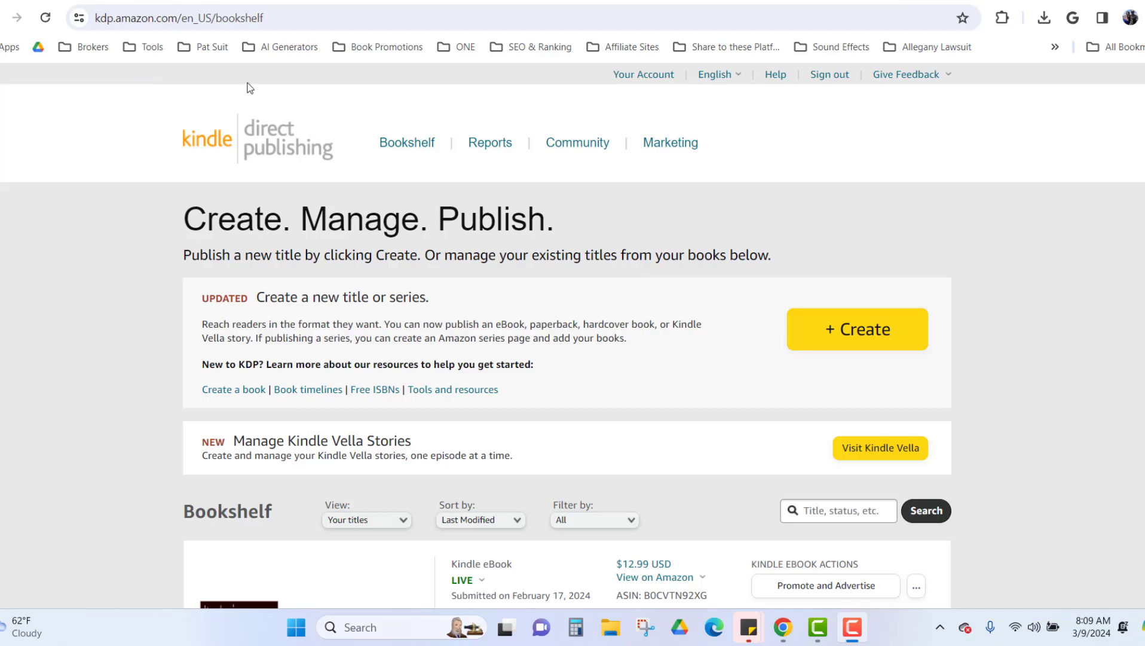